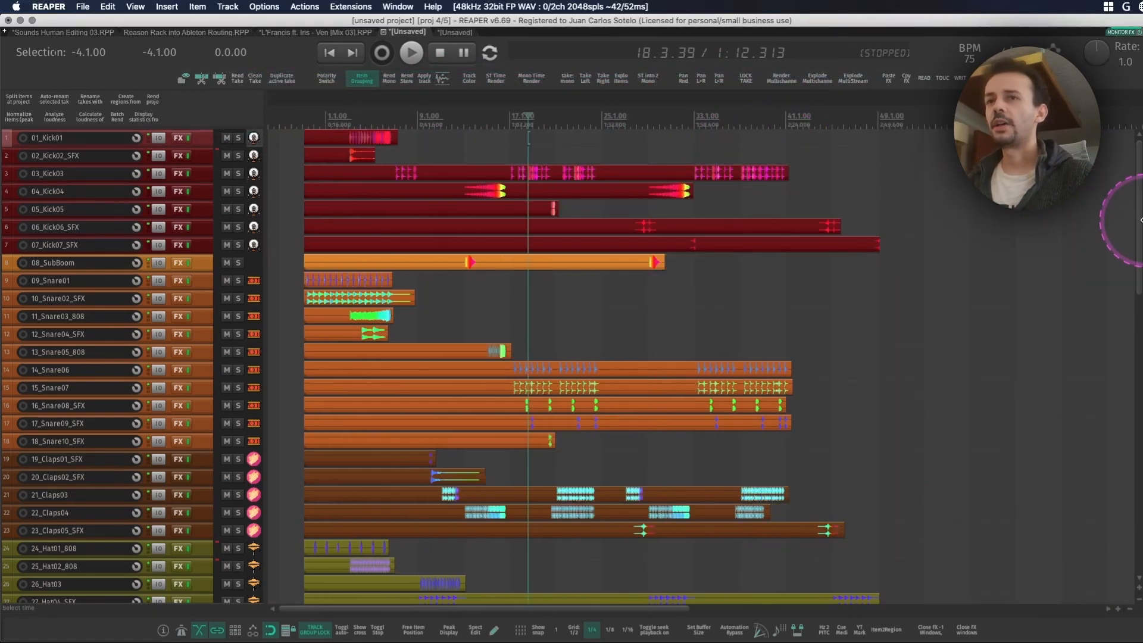
- Scroll through the track list and select the first kick track
{"action": "scroll", "scroll_direction": "down", "scroll_amount": 3}
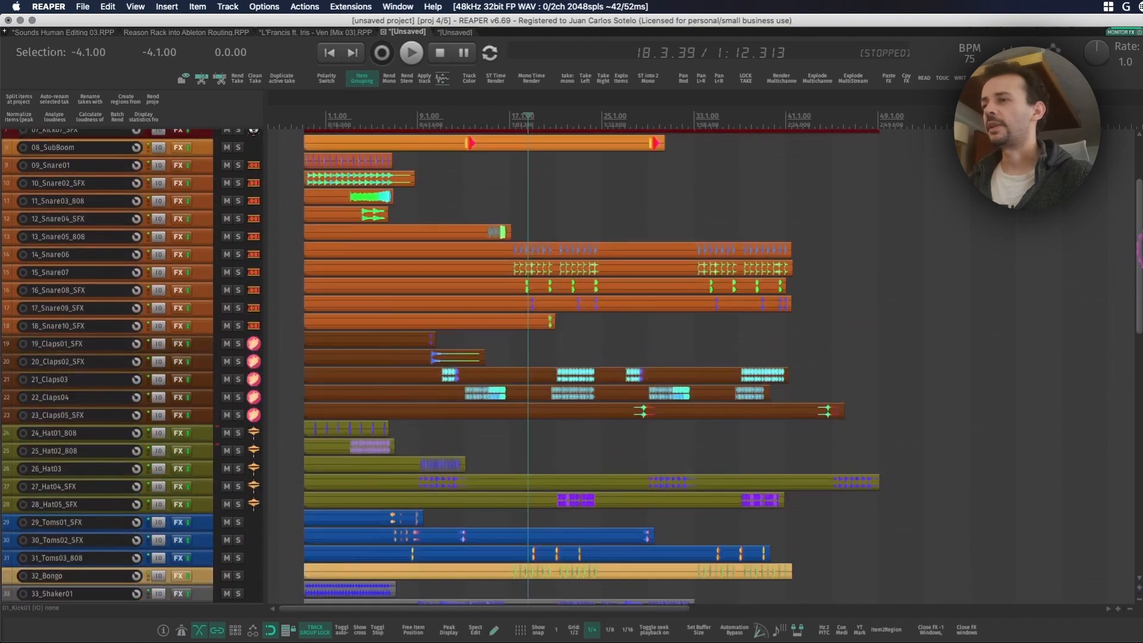
{"action": "scroll", "scroll_direction": "up", "scroll_amount": 3}
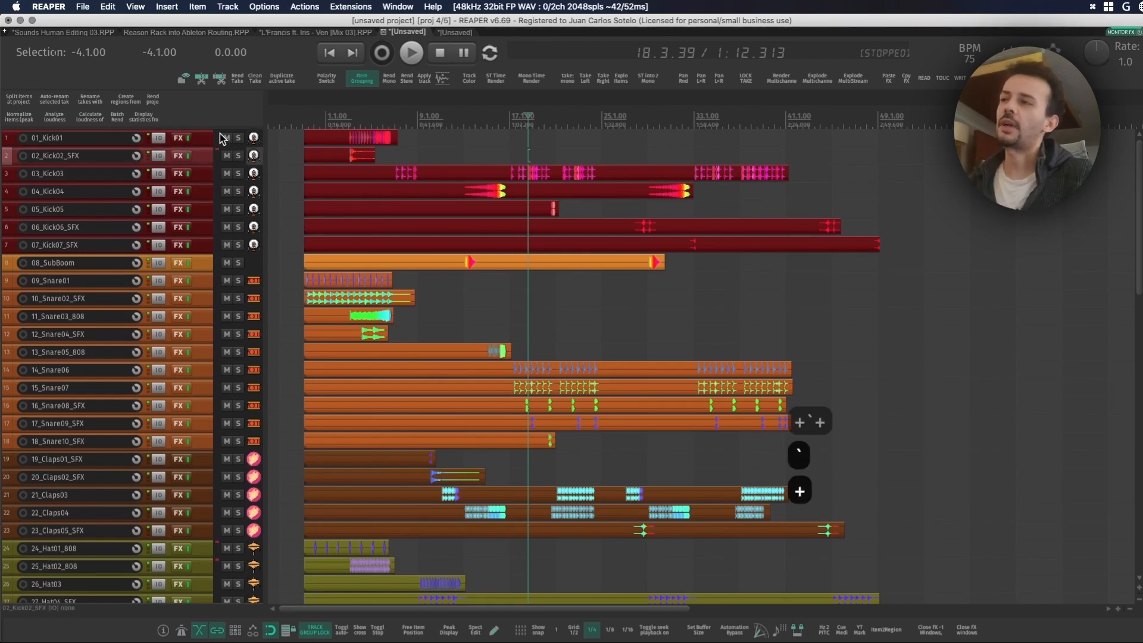
{"action": "left_click", "coordinate": [304, 7]}
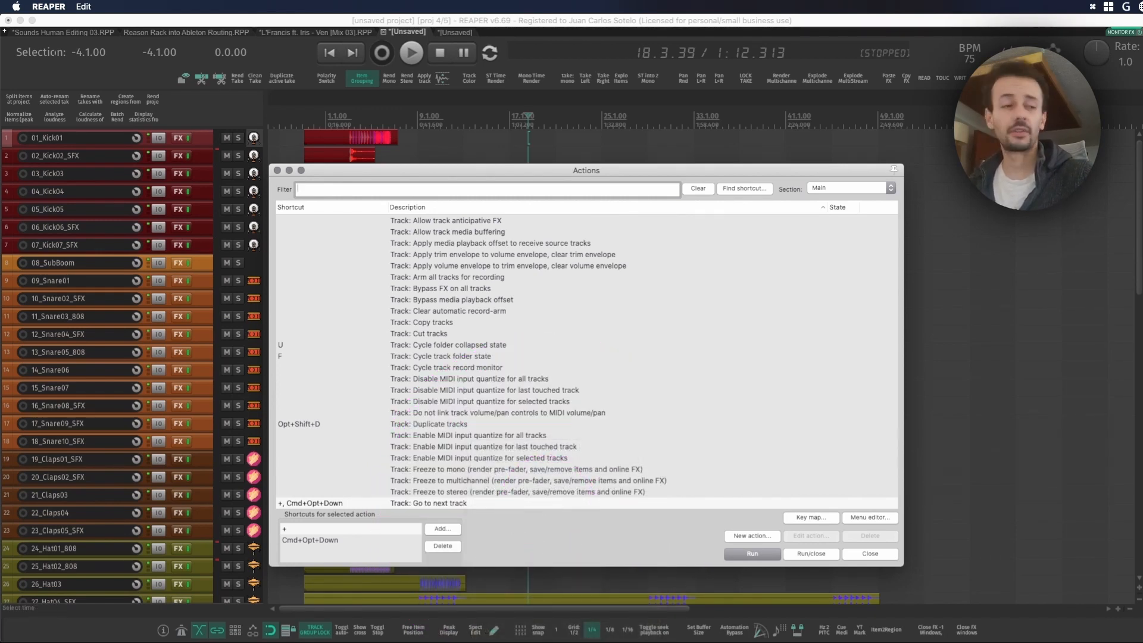
- Dismiss the action list to reveal the project with its BUS Drums folder
{"action": "left_click", "coordinate": [869, 554]}
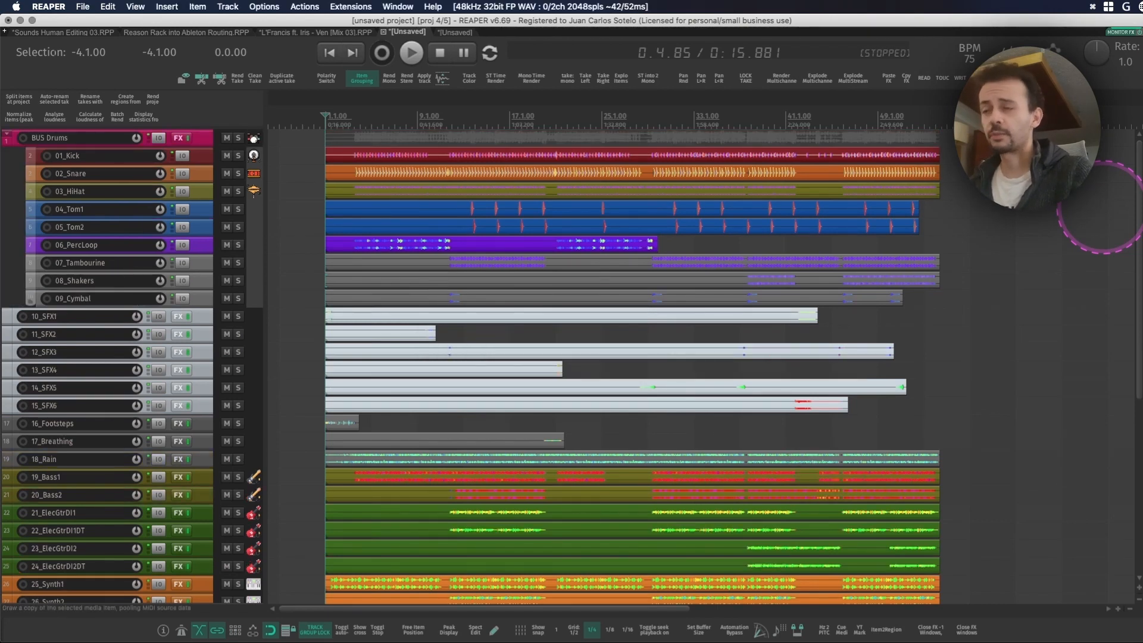
{"action": "left_click", "coordinate": [724, 182]}
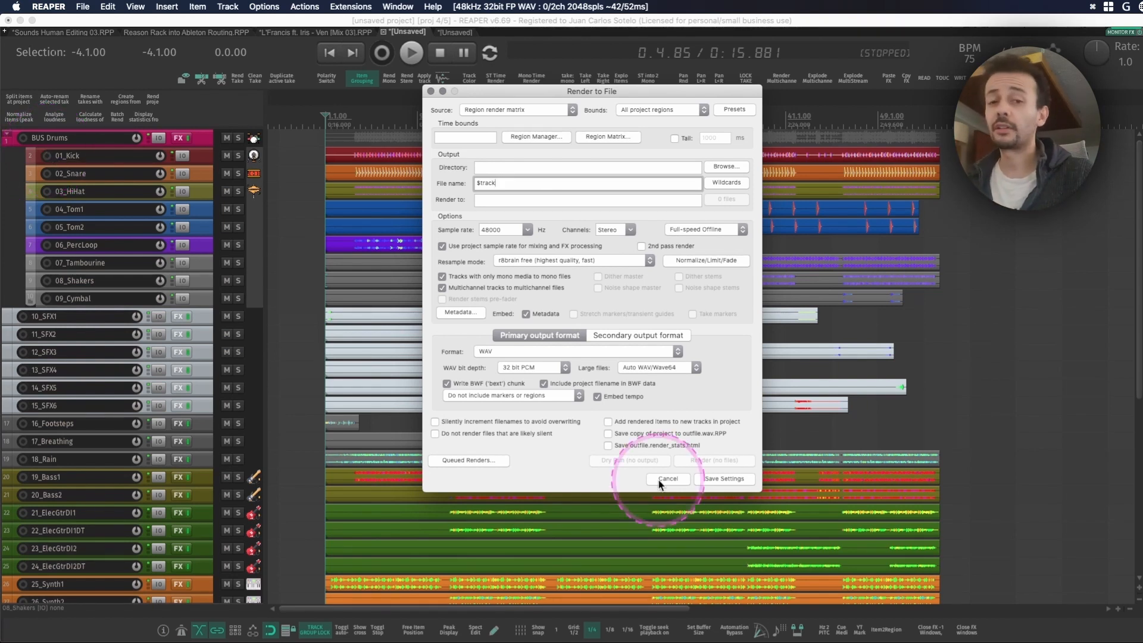
{"action": "mouse_move", "coordinate": [674, 485]}
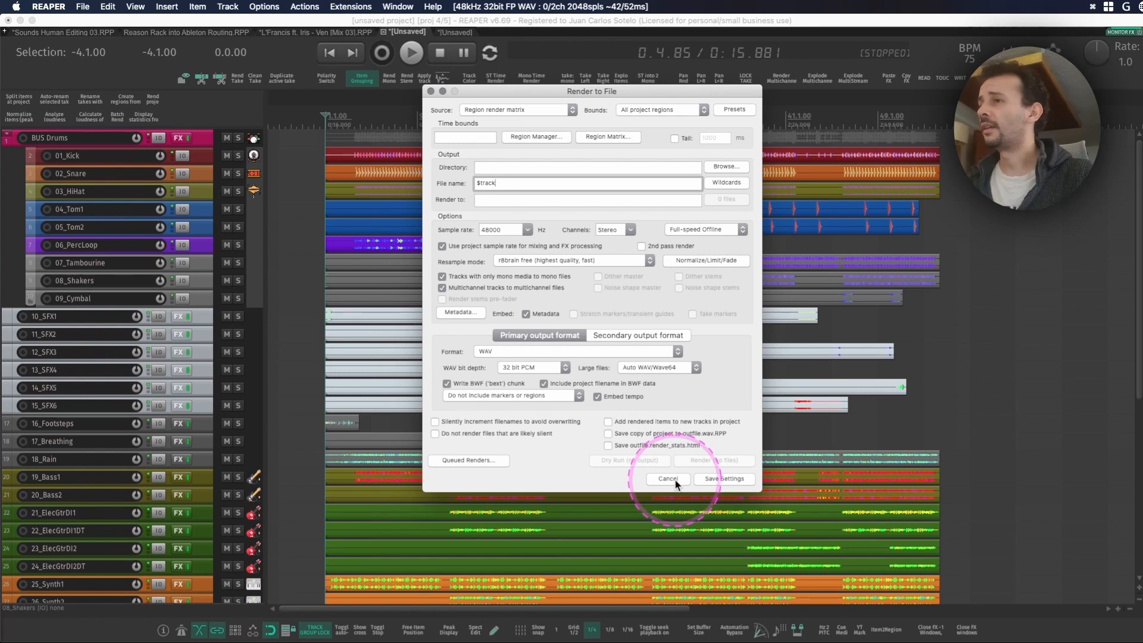
{"action": "left_click", "coordinate": [666, 479]}
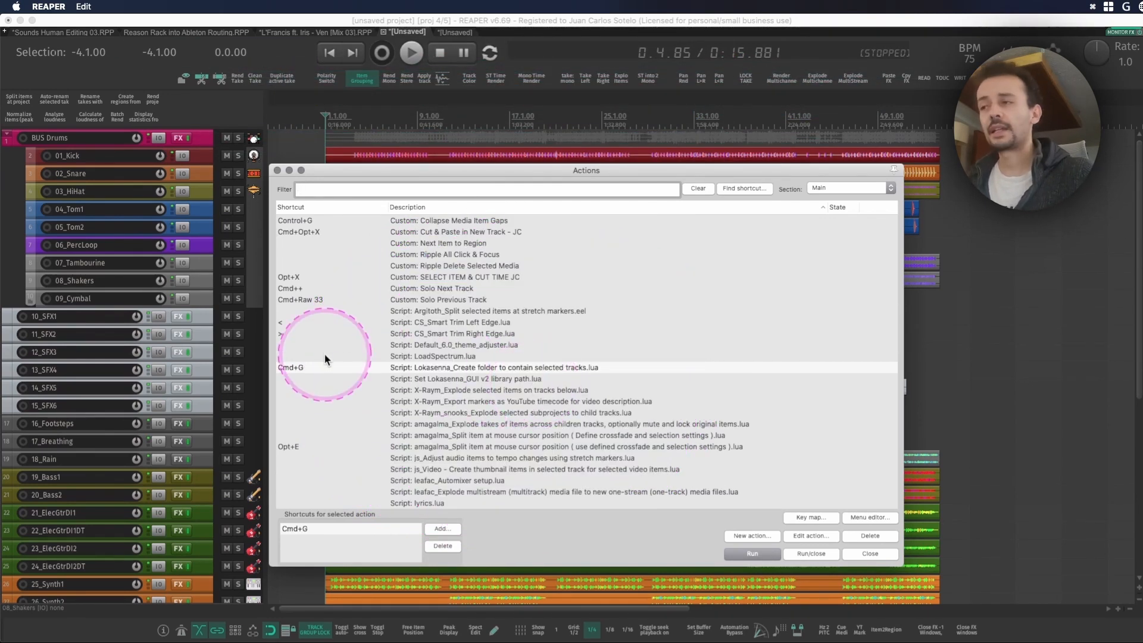
- Group the six SFX tracks into a new folder track named BUS FX via Cmd+G
{"action": "left_click", "coordinate": [869, 554]}
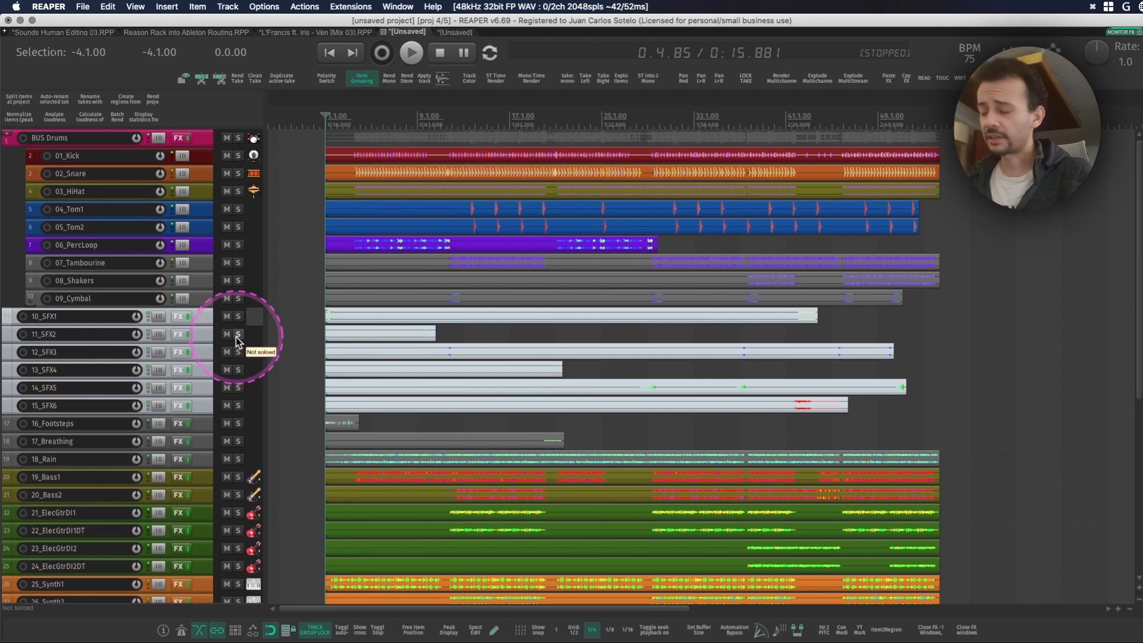
{"action": "key", "text": "cmd+g"}
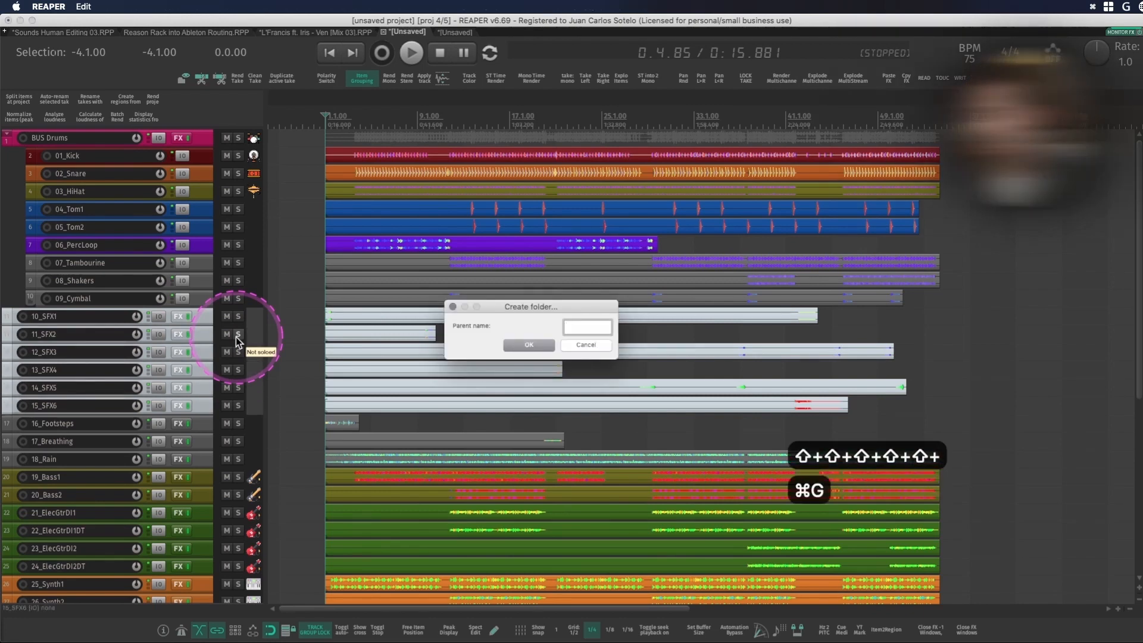
{"action": "type", "text": "BUS FX"}
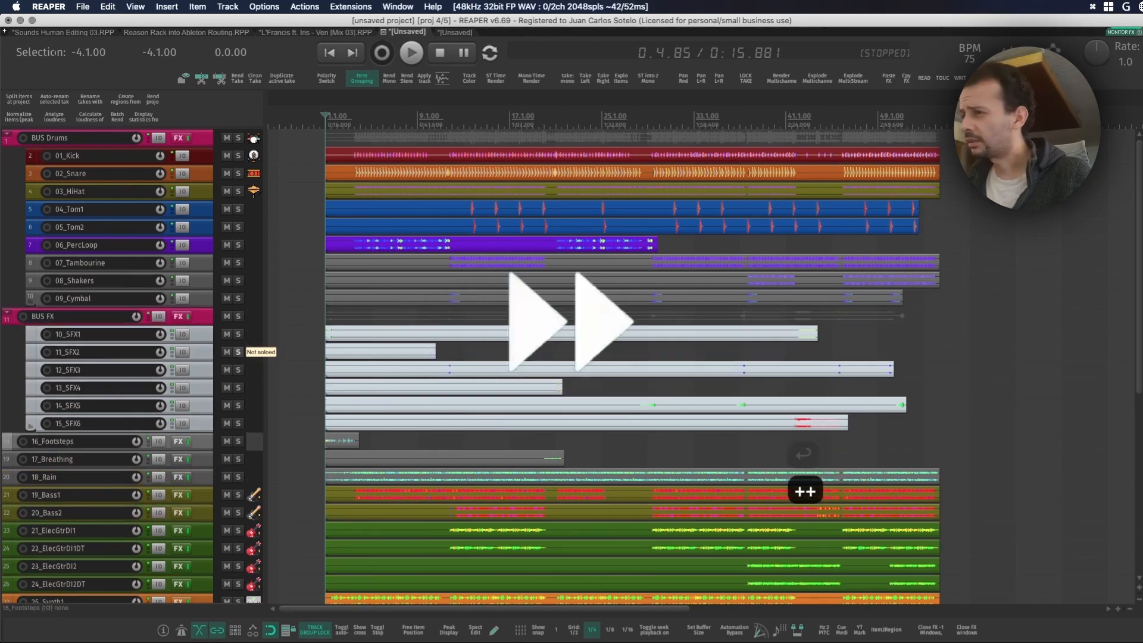
{"action": "scroll", "scroll_direction": "down", "scroll_amount": 3}
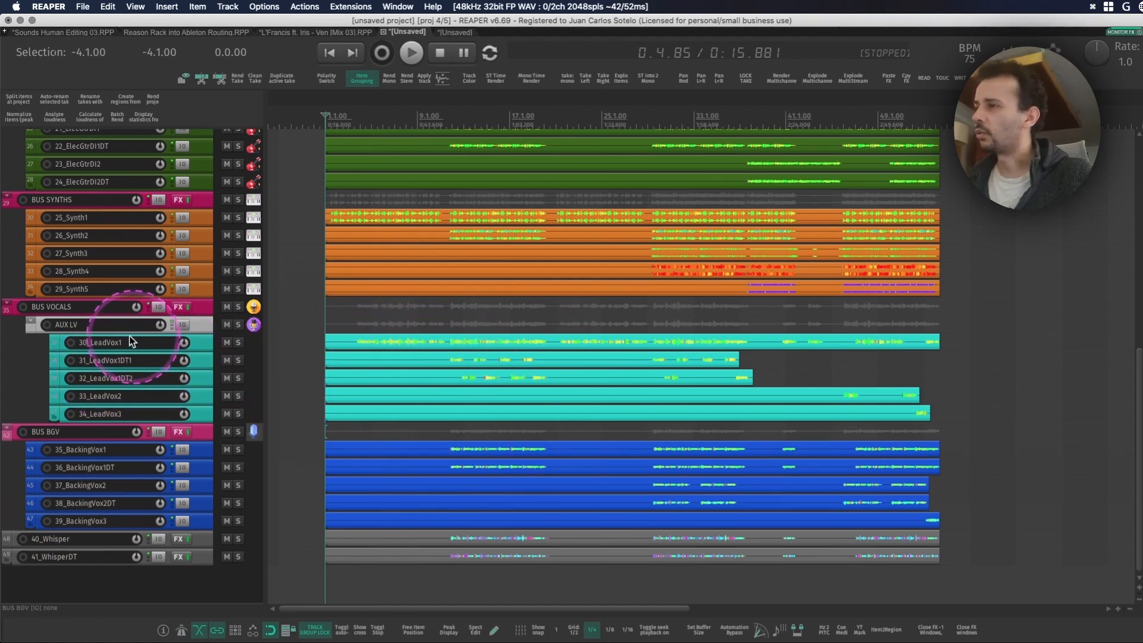
{"action": "mouse_move", "coordinate": [153, 312]}
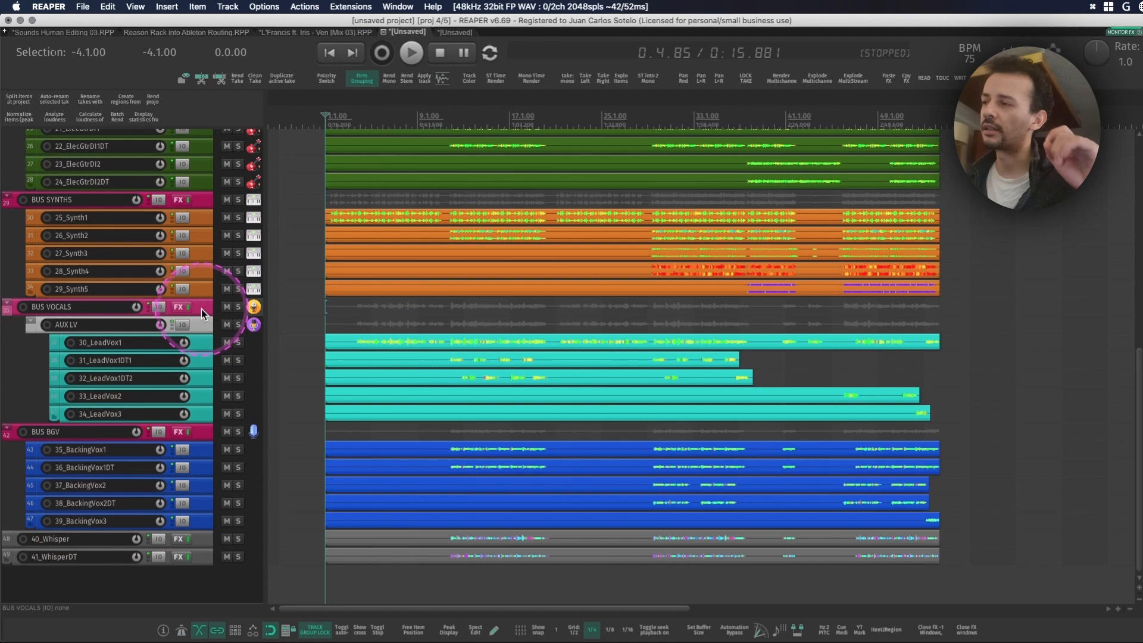
{"action": "mouse_move", "coordinate": [203, 313]}
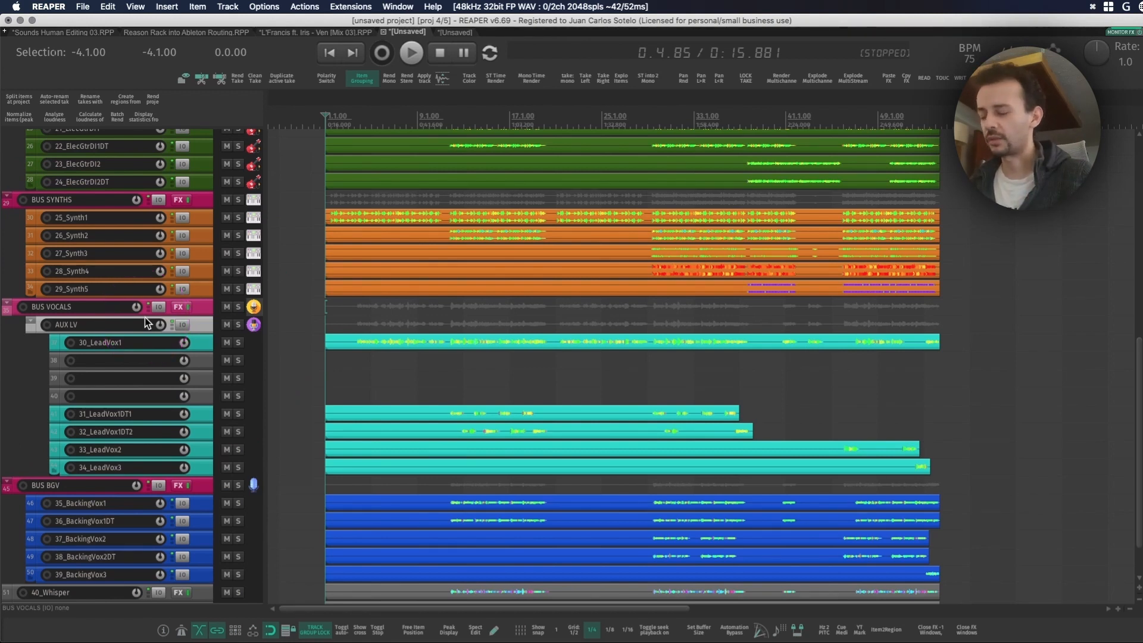
- Scroll the track list up toward the AUX LV folder and 30_LeadVox1
{"action": "scroll", "scroll_direction": "up", "scroll_amount": 3}
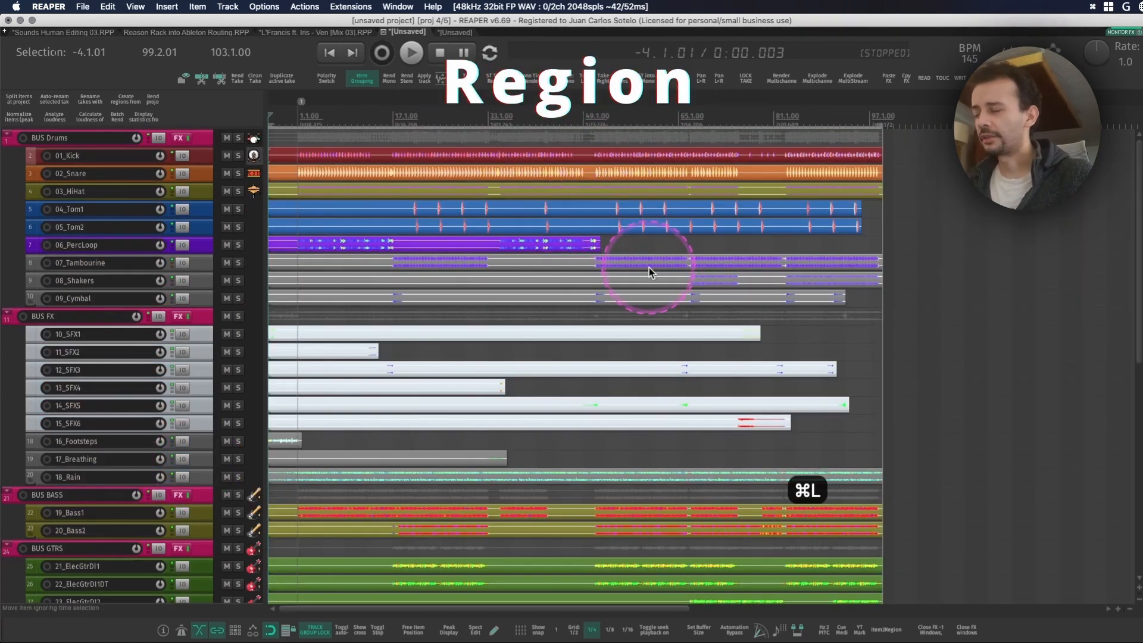
- Scroll the action list down to the marker and region commands
{"action": "scroll", "scroll_direction": "down", "scroll_amount": 3}
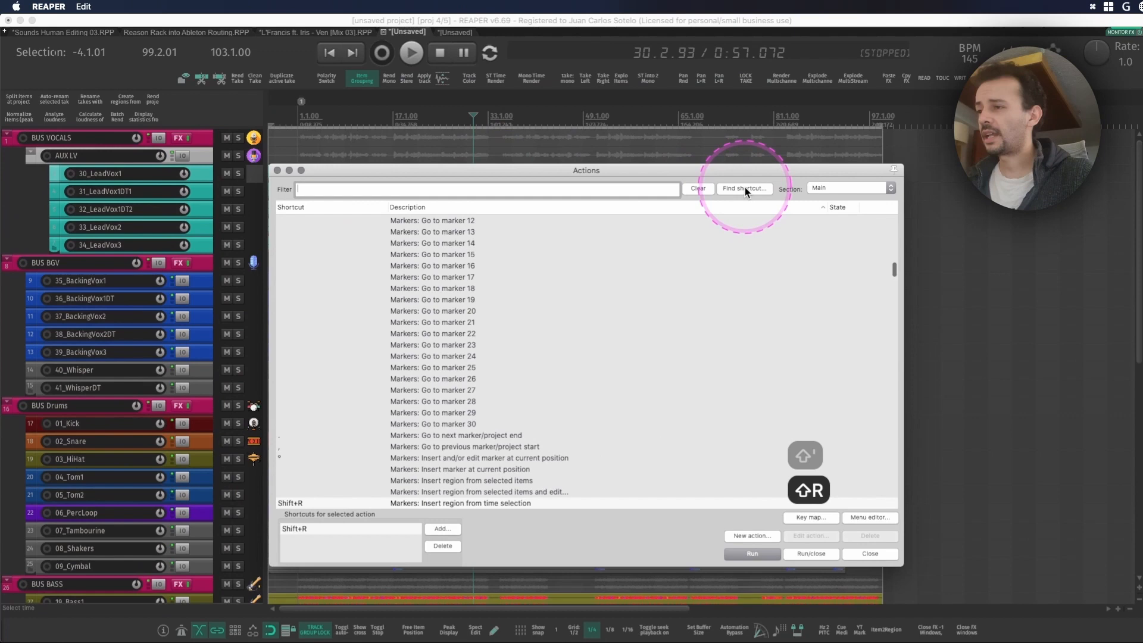
{"action": "mouse_move", "coordinate": [511, 515]}
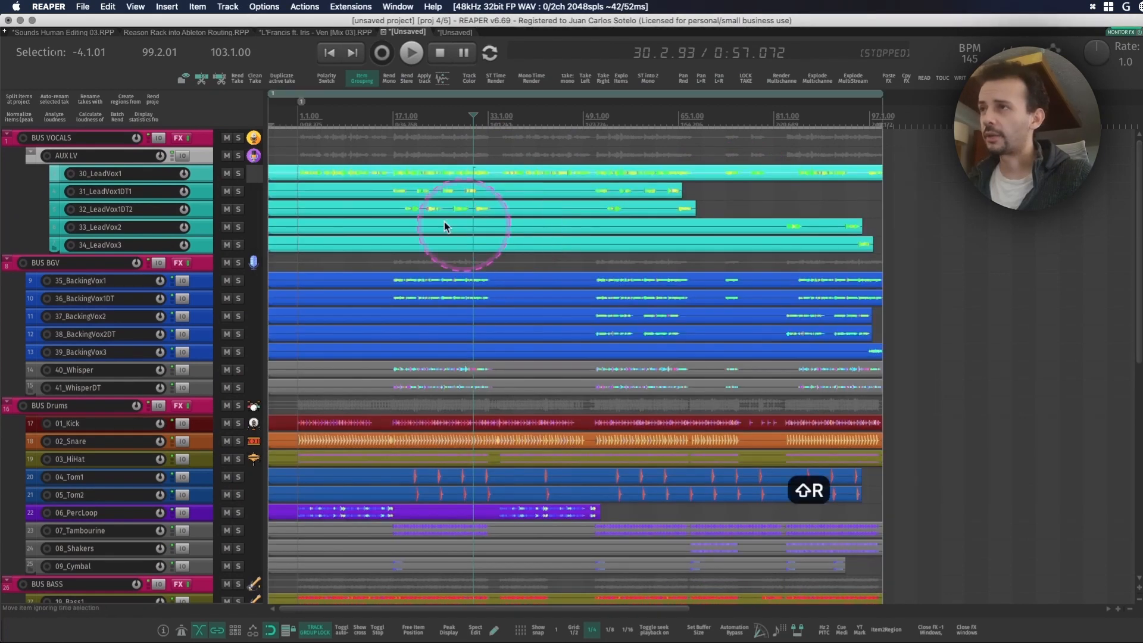
{"action": "mouse_move", "coordinate": [573, 124]}
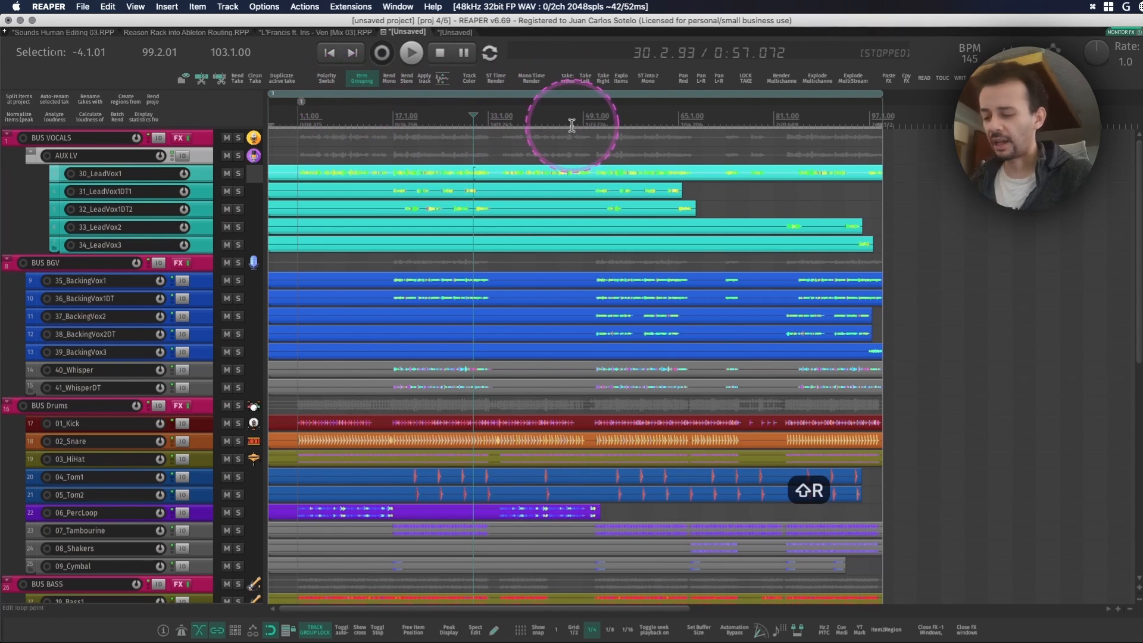
- Set the render source to Region render matrix with bounds over all project regions
{"action": "key", "text": "cmd+r"}
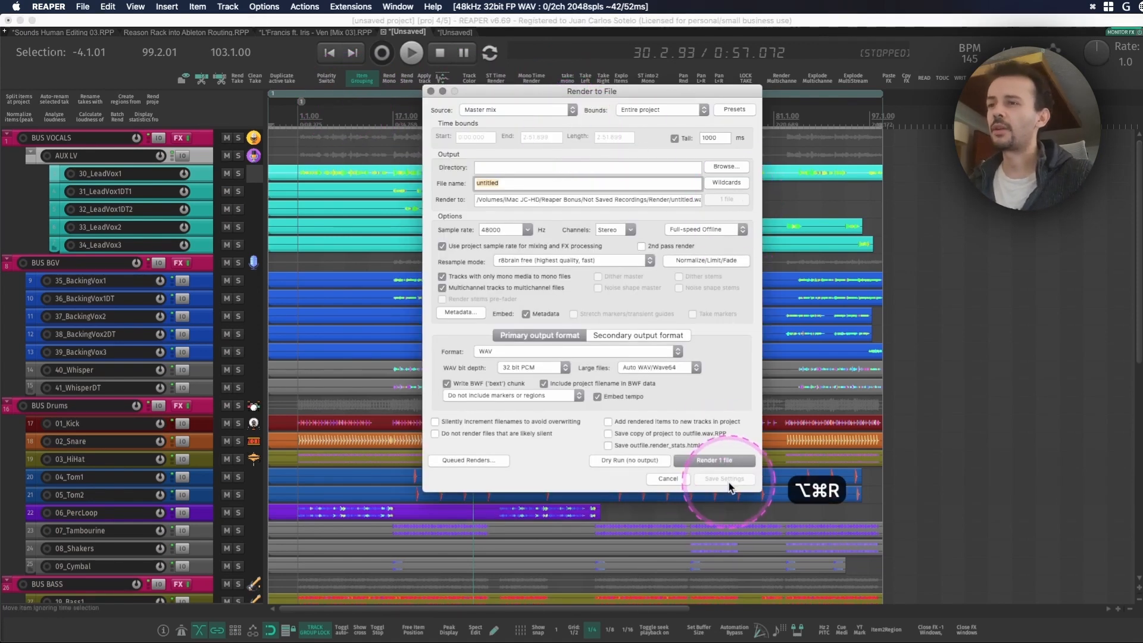
{"action": "left_click", "coordinate": [516, 109]}
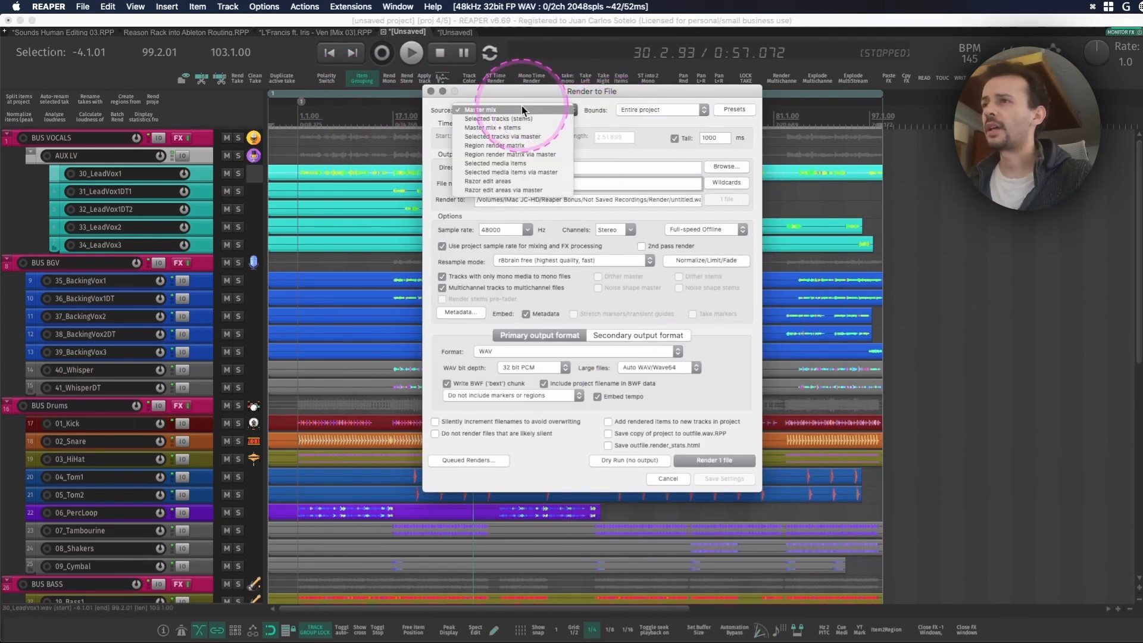
{"action": "left_click", "coordinate": [495, 146]}
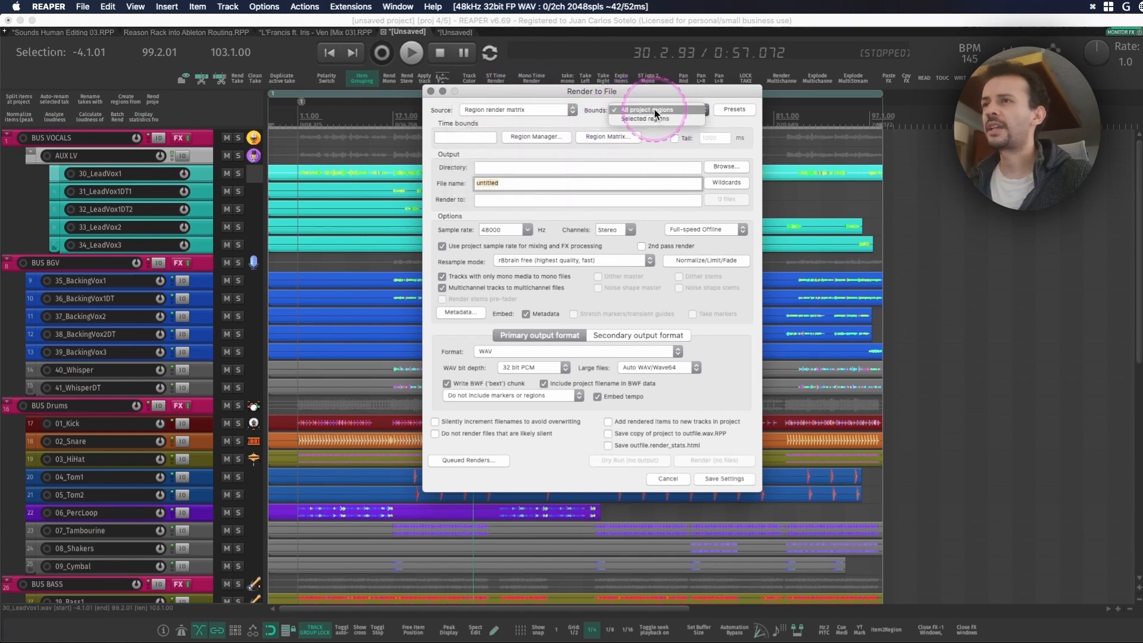
{"action": "left_click", "coordinate": [607, 137]}
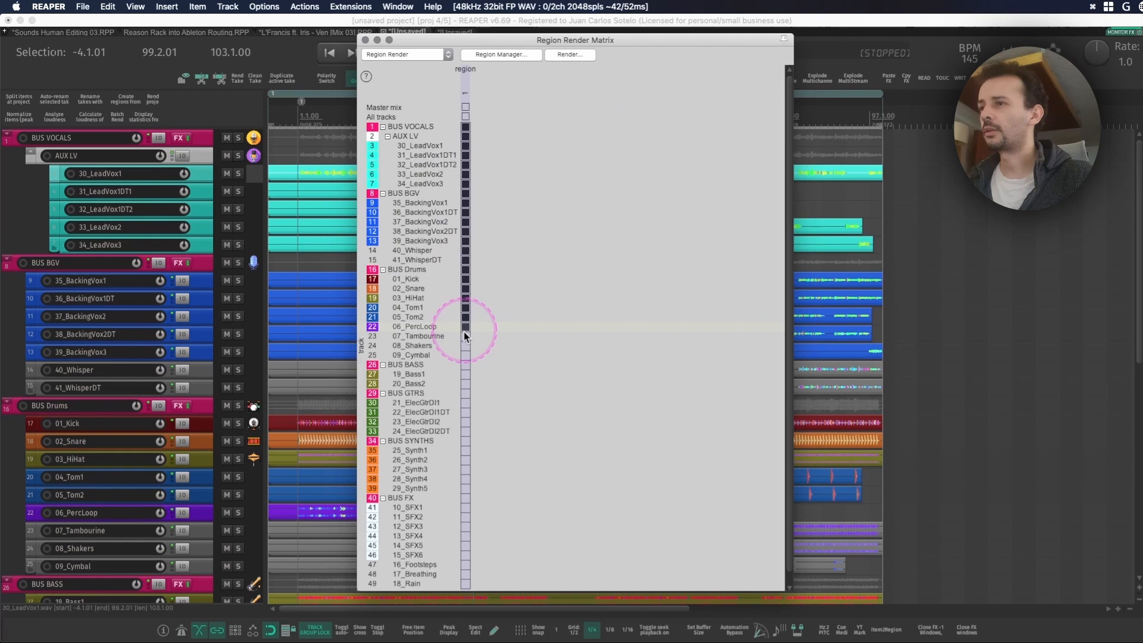
{"action": "left_click", "coordinate": [569, 53]}
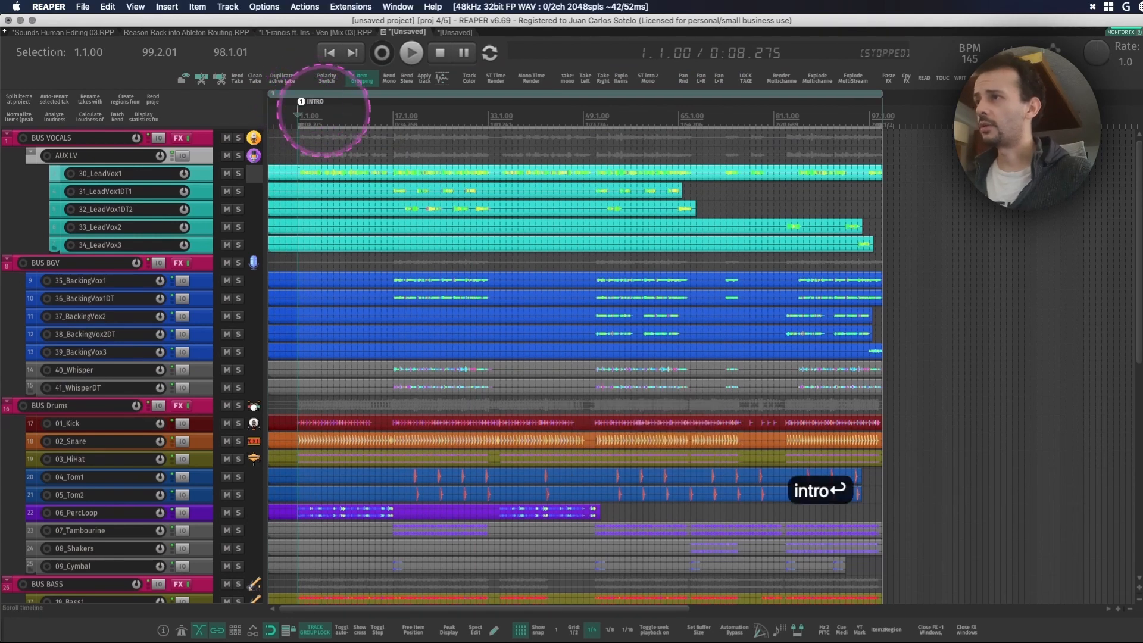
- Add a marker named CHORUS and move to the next song section position
{"action": "type", "text": "choru"}
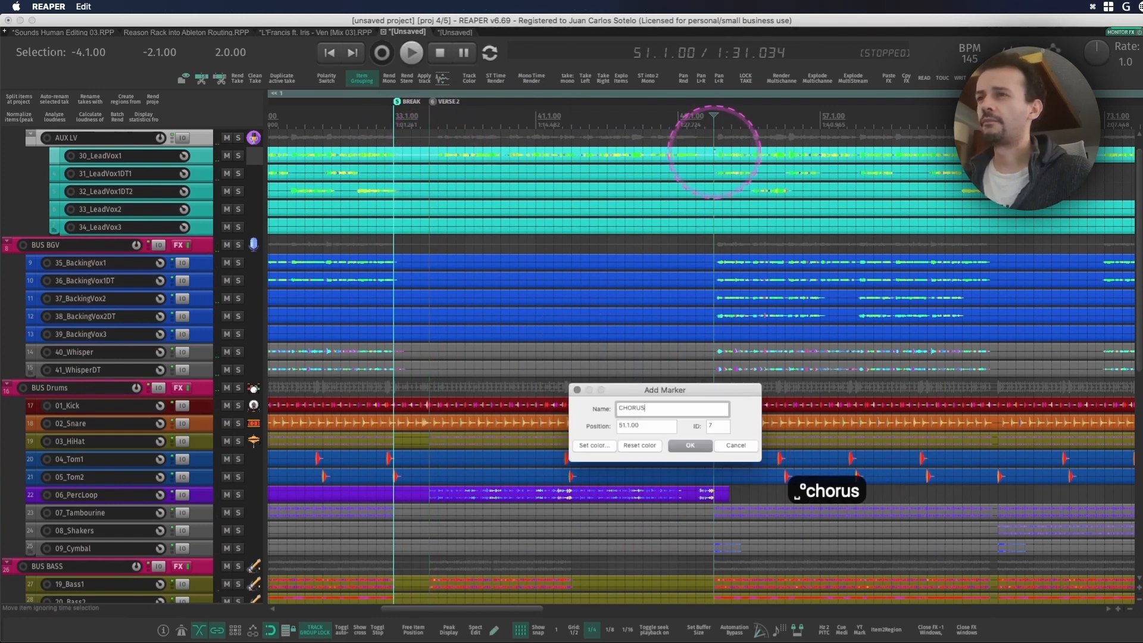
{"action": "left_click", "coordinate": [689, 445]}
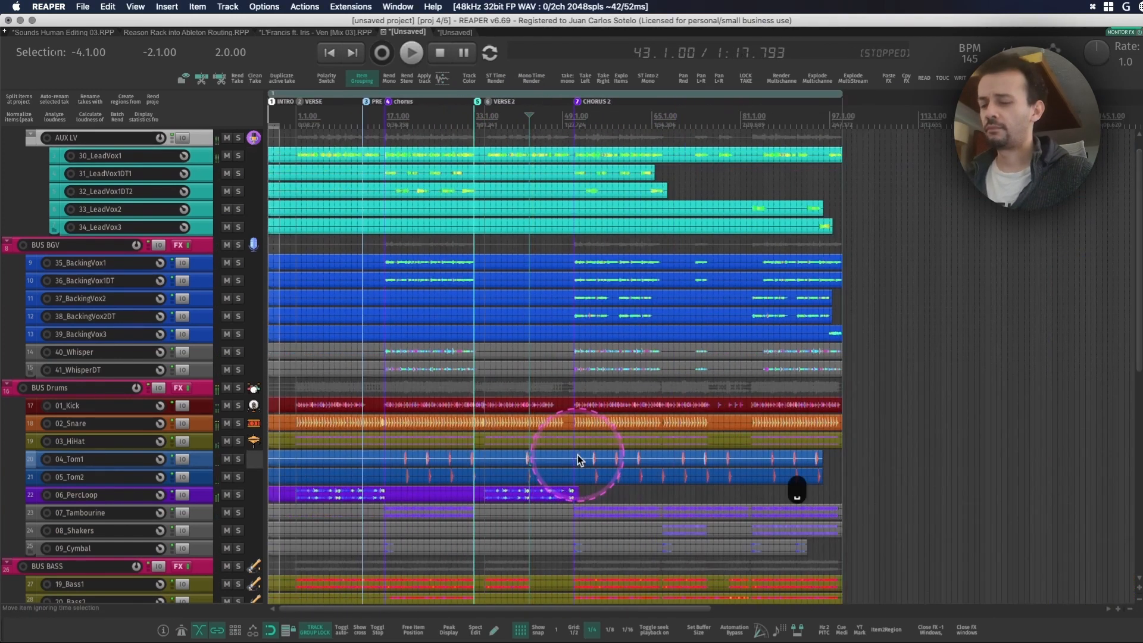
{"action": "left_click", "coordinate": [411, 51]}
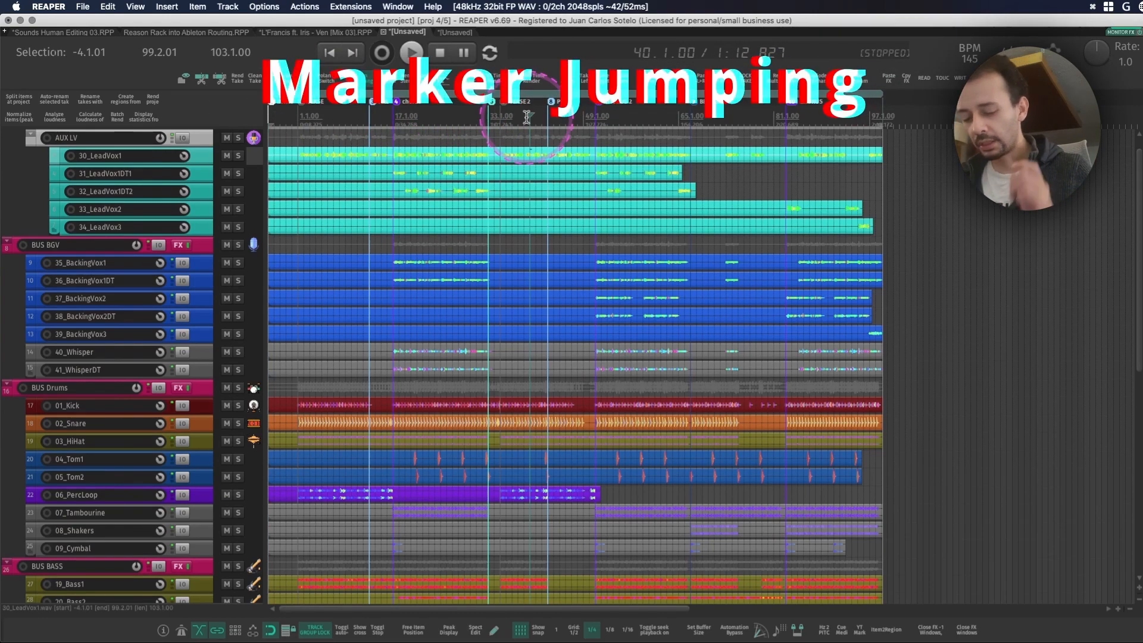
- Review the marker commands in the action list and assign a shortcut to insert-marker
{"action": "left_click", "coordinate": [304, 7]}
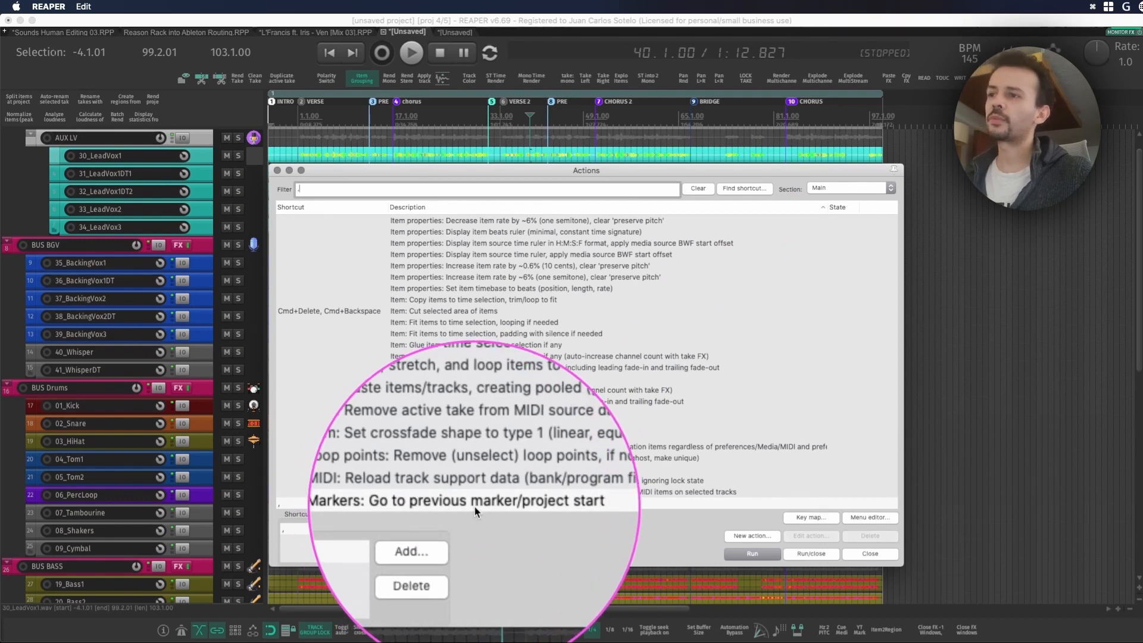
{"action": "right_click", "coordinate": [485, 505]}
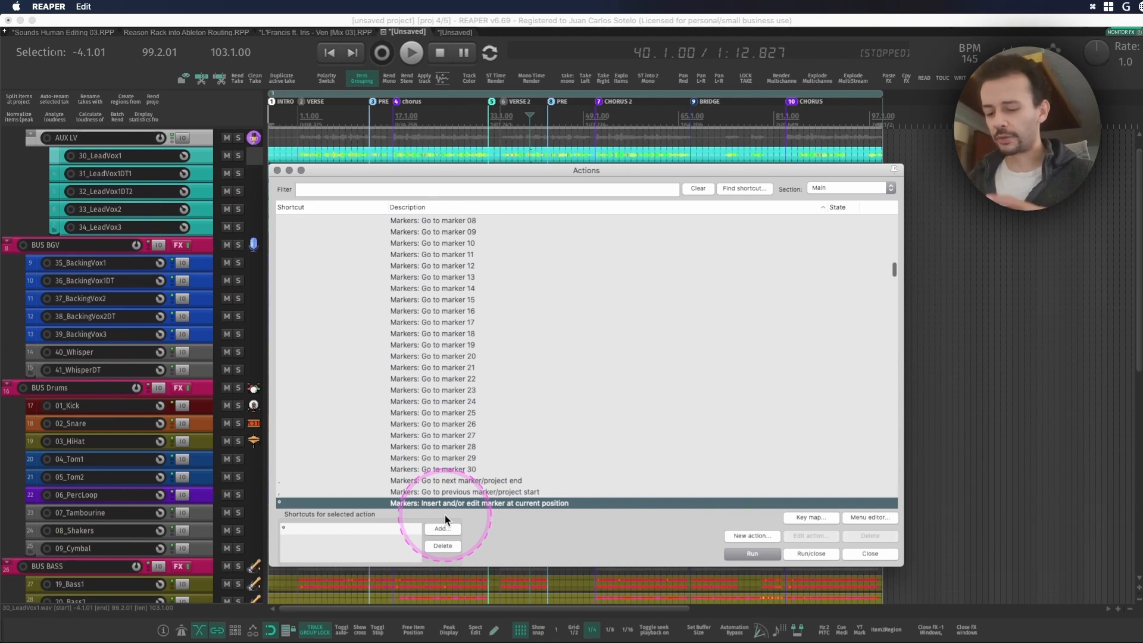
{"action": "left_click", "coordinate": [869, 554]}
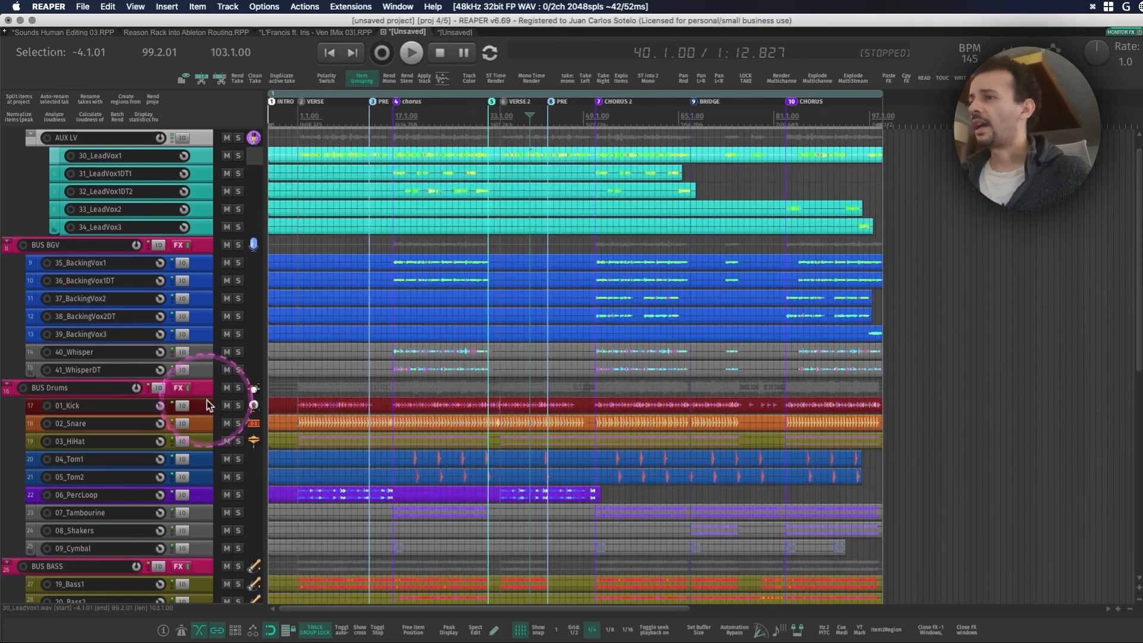
- Scroll back up to BUS Drums and select the 06_PercLoop audio item
{"action": "scroll", "scroll_direction": "down", "scroll_amount": 3}
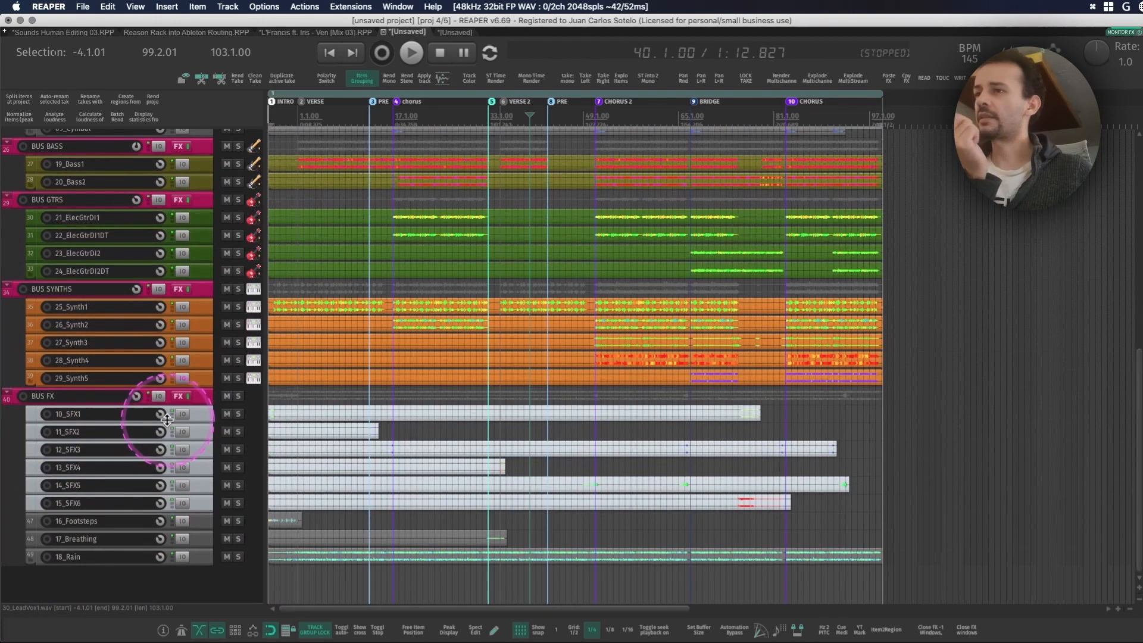
{"action": "scroll", "scroll_direction": "up", "scroll_amount": 3}
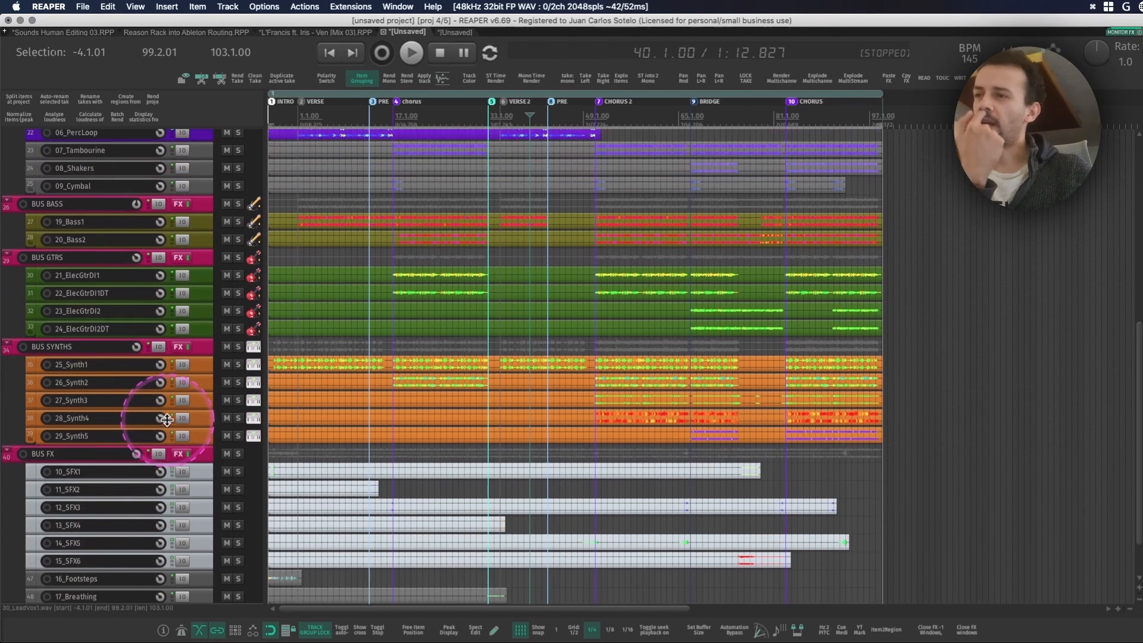
{"action": "scroll", "scroll_direction": "up", "scroll_amount": 3}
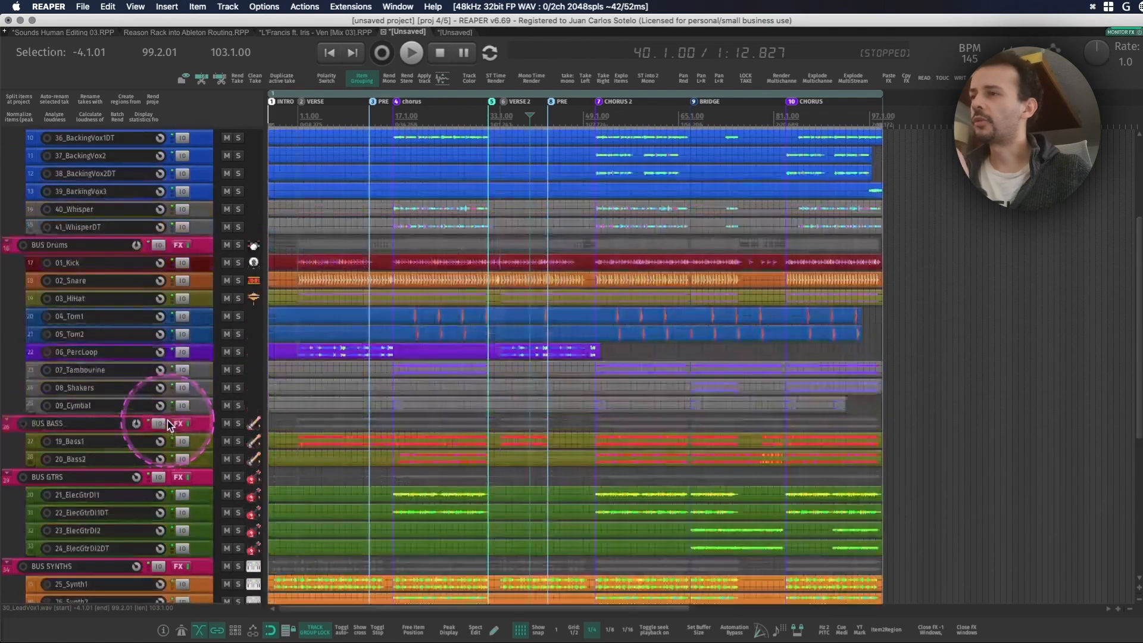
{"action": "scroll", "scroll_direction": "up", "scroll_amount": 3}
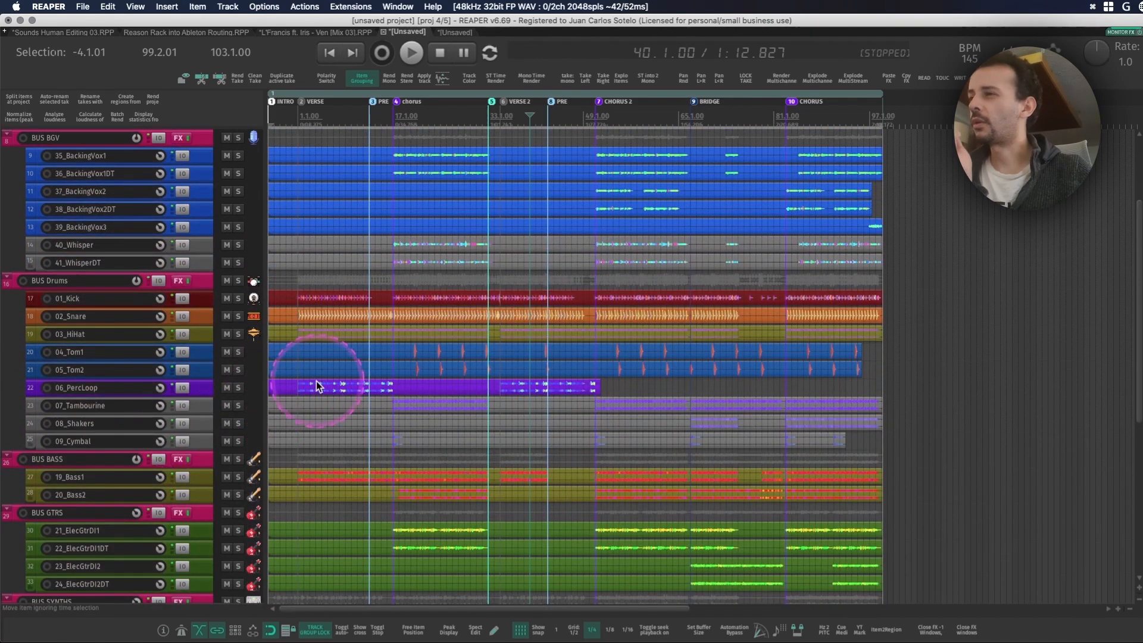
{"action": "double_click", "coordinate": [328, 385]}
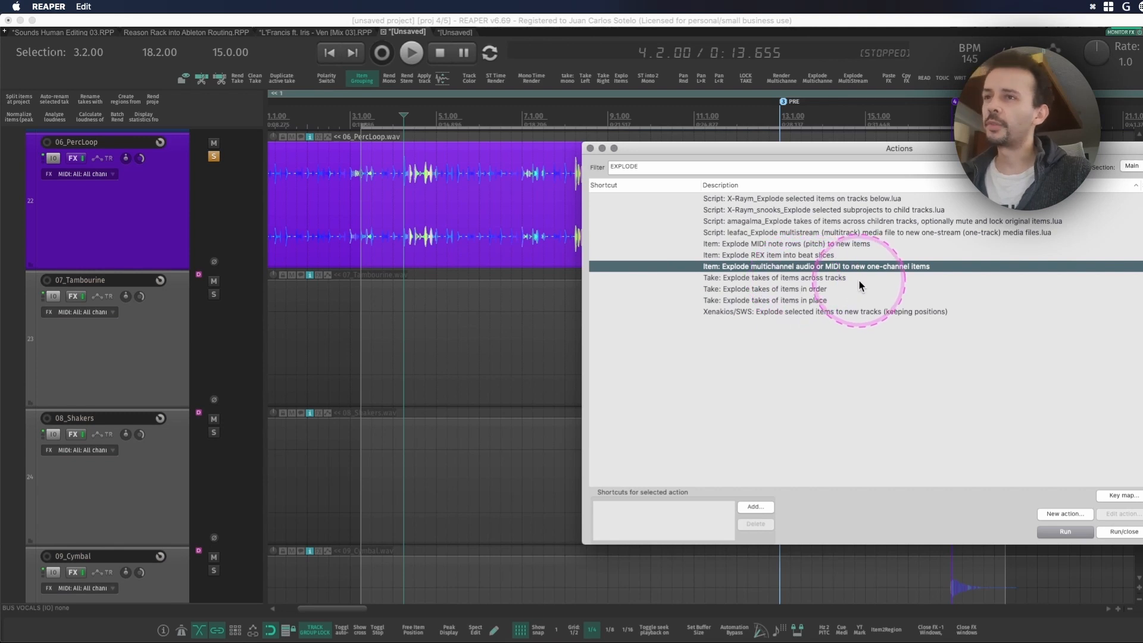
{"action": "mouse_move", "coordinate": [860, 285]}
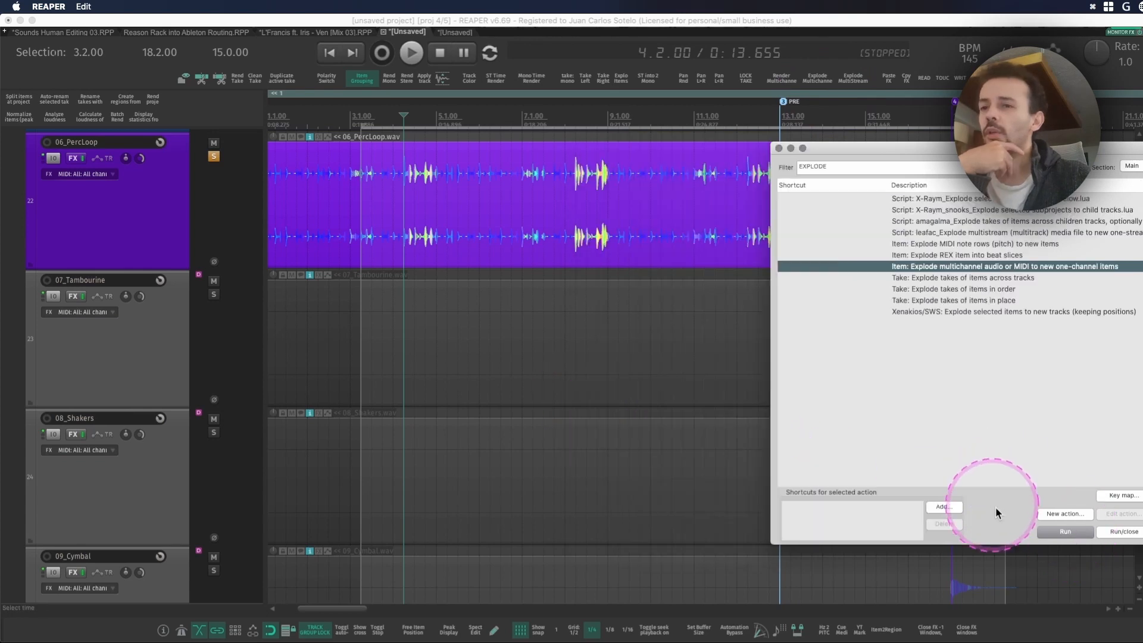
- Explode the stereo 06_PercLoop into one-channel items and select the chan 1 track
{"action": "left_click", "coordinate": [1063, 531]}
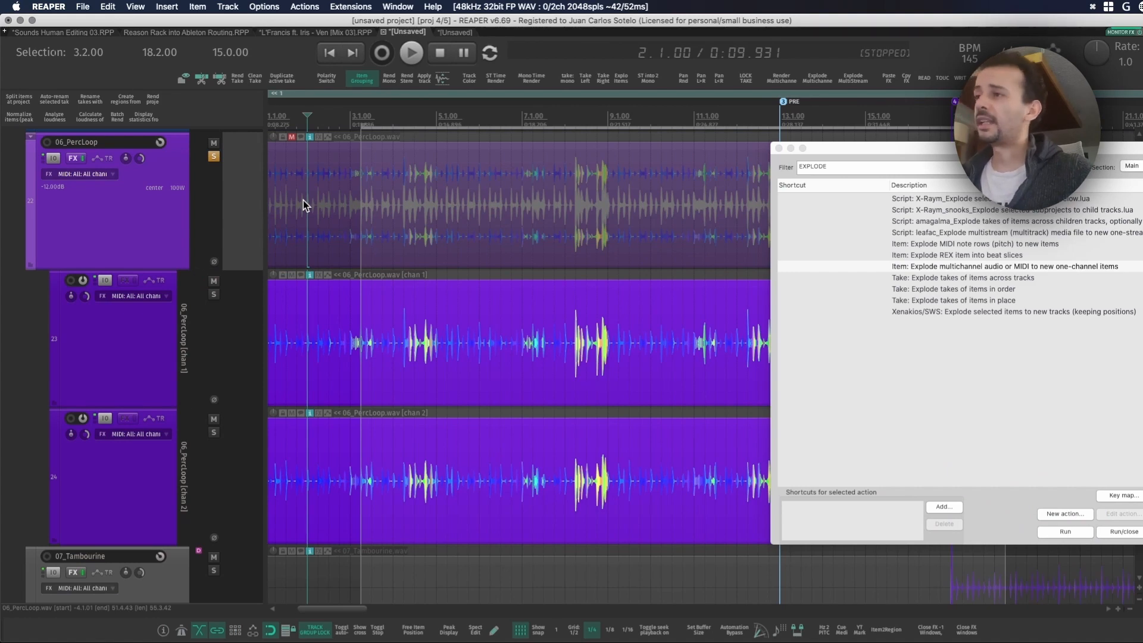
{"action": "left_click", "coordinate": [480, 417]}
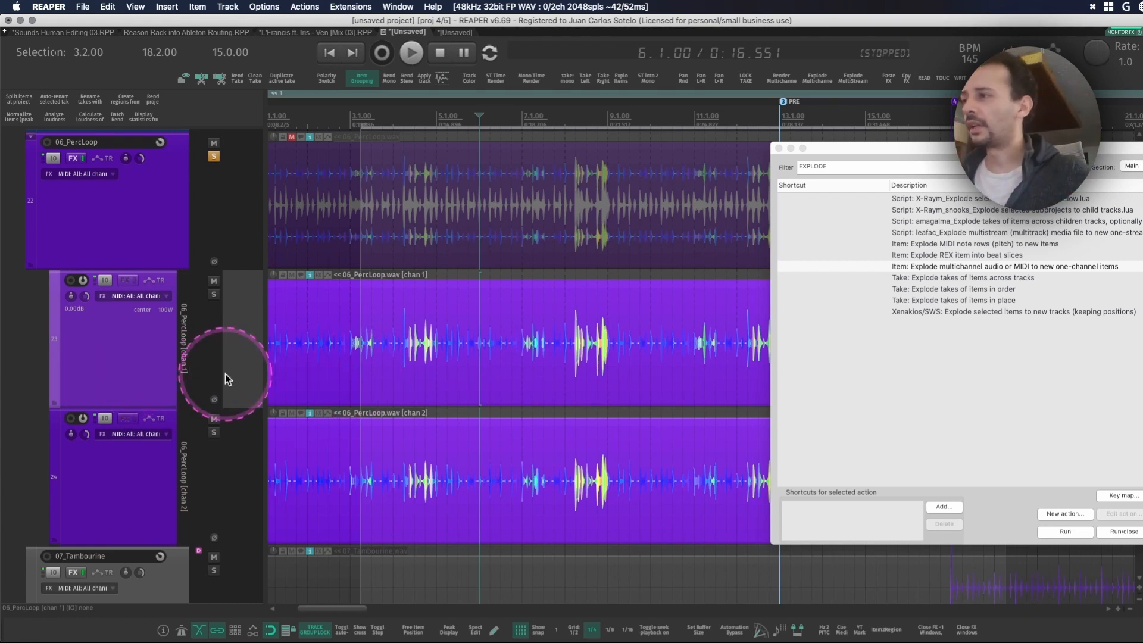
{"action": "mouse_move", "coordinate": [128, 485]}
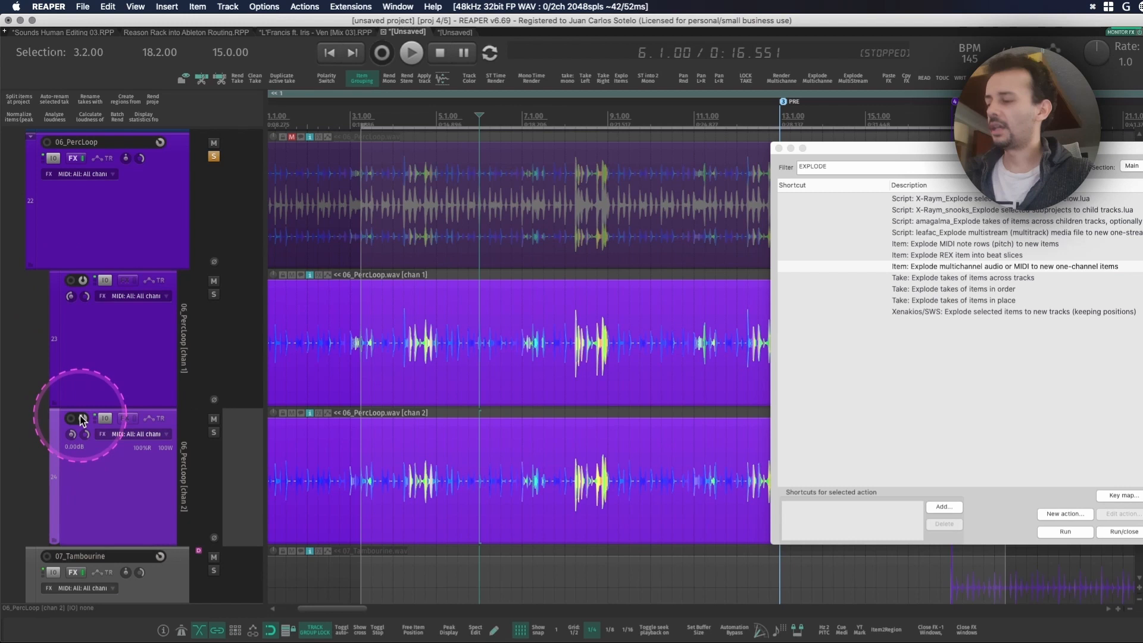
- Pan the two 06_PercLoop channel tracks symmetrically left to right with the Xenakios/SWS action
{"action": "key", "text": "cmd+z"}
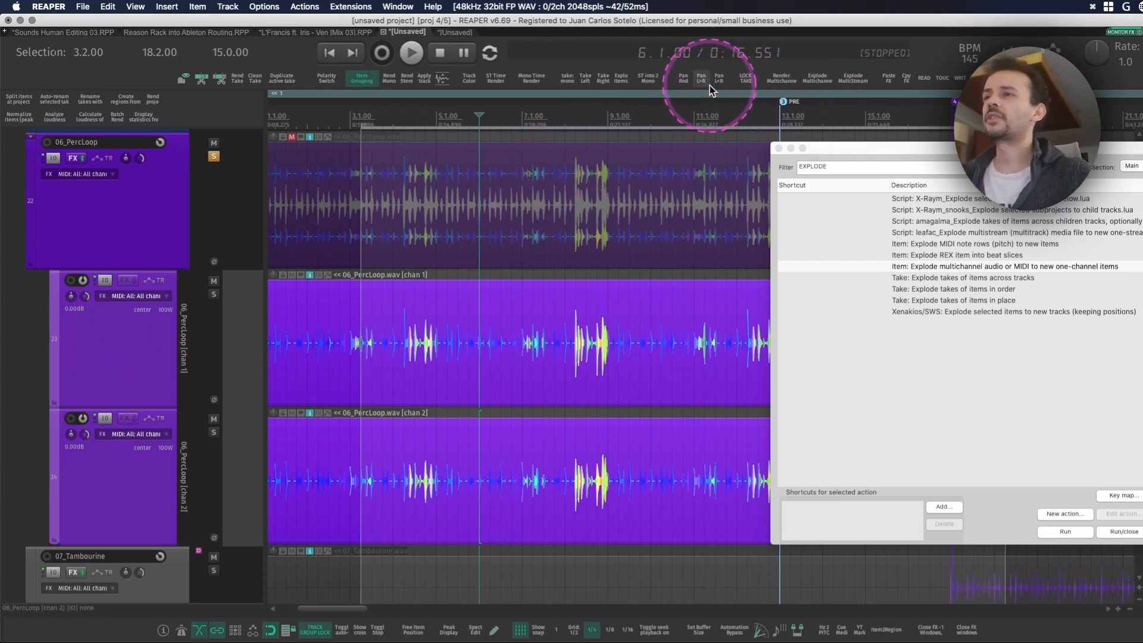
{"action": "left_click", "coordinate": [838, 167]}
{"action": "type", "text": "PAN LEFT"}
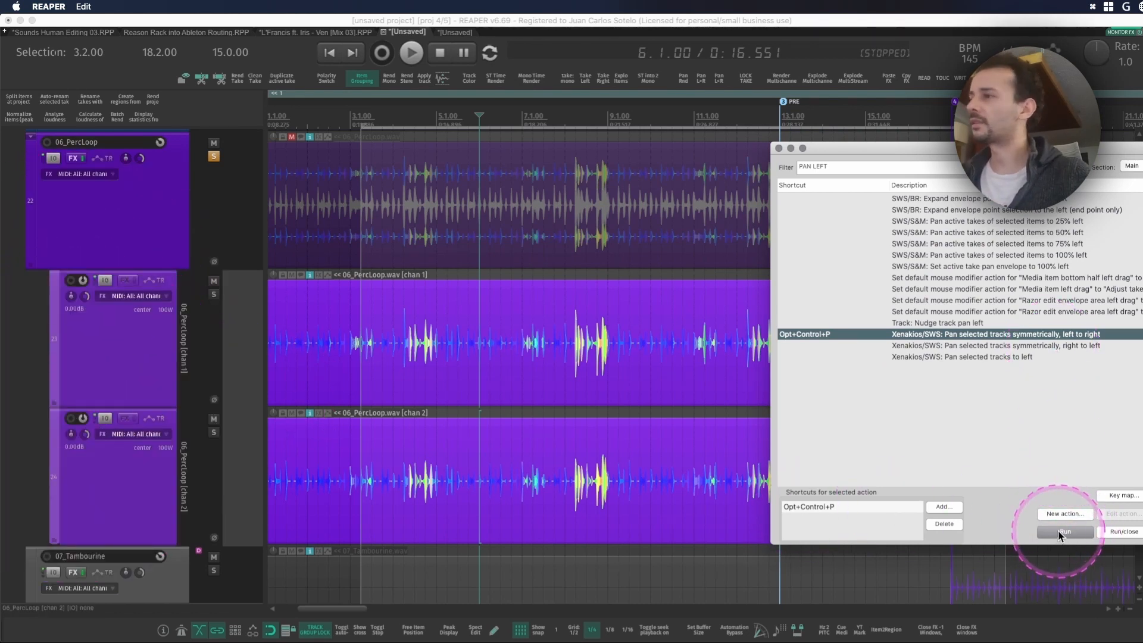
{"action": "left_click", "coordinate": [1065, 531]}
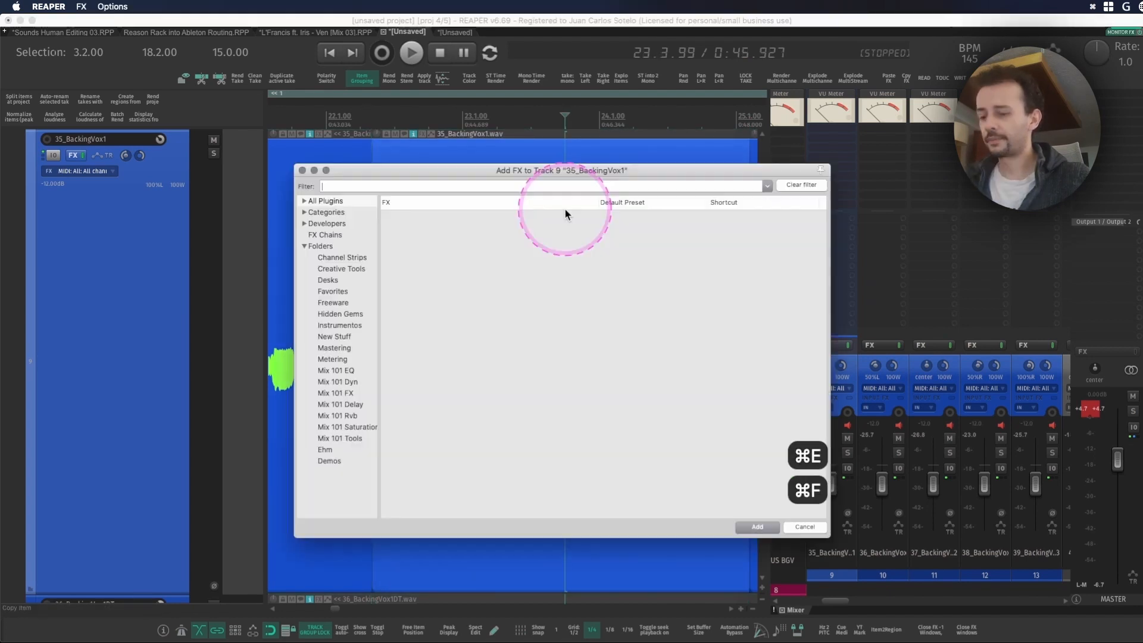
- Filter the Add FX list for 'rea' and add ReaFir alongside ReaEQ on 35_BackingVox1
{"action": "type", "text": "reafir"}
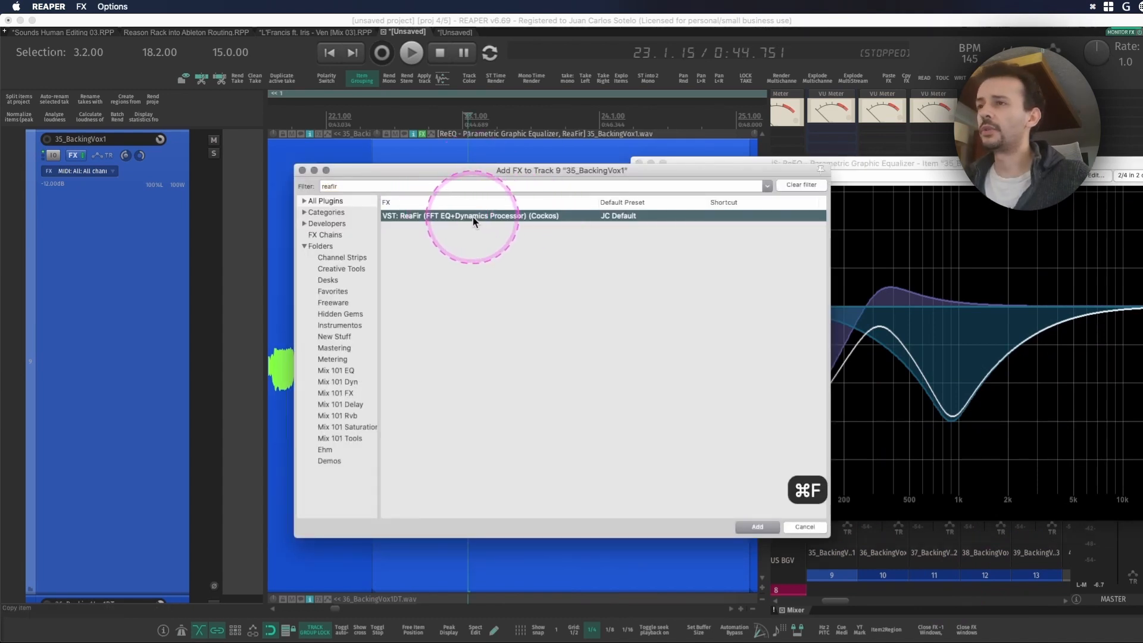
{"action": "mouse_move", "coordinate": [502, 154]}
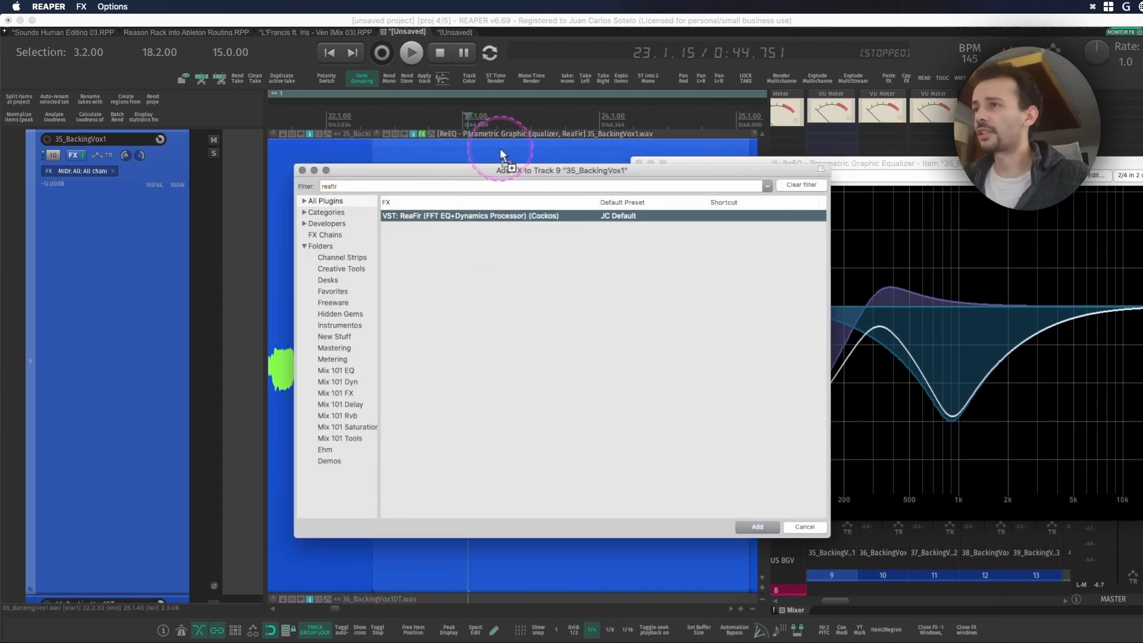
{"action": "left_click", "coordinate": [755, 526]}
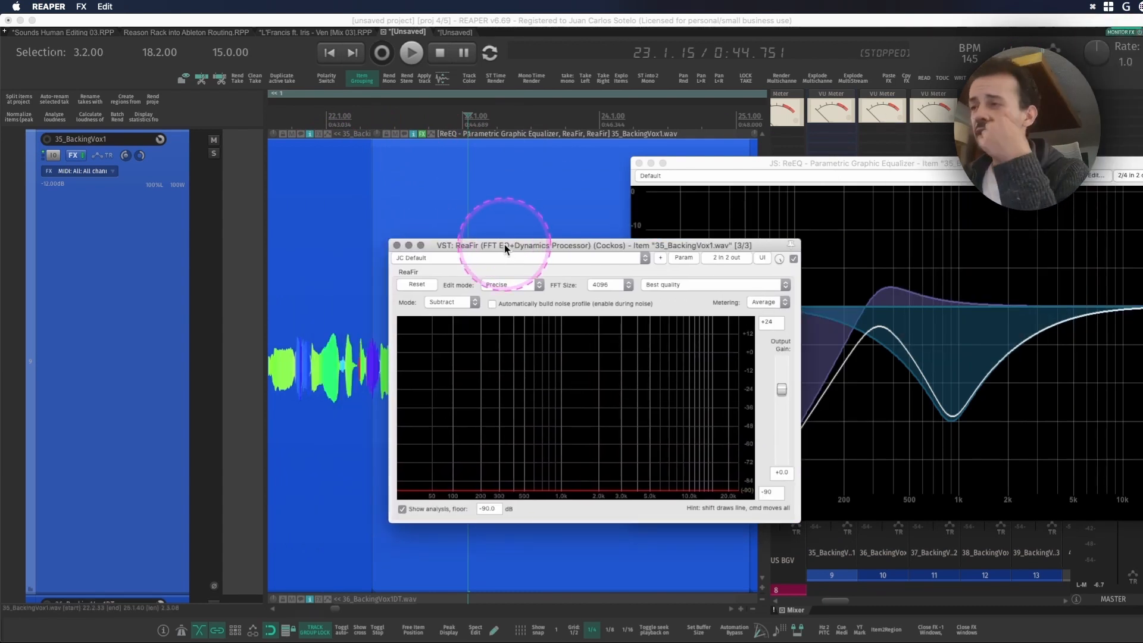
{"action": "mouse_move", "coordinate": [621, 183]}
{"action": "type", "text": "render take"}
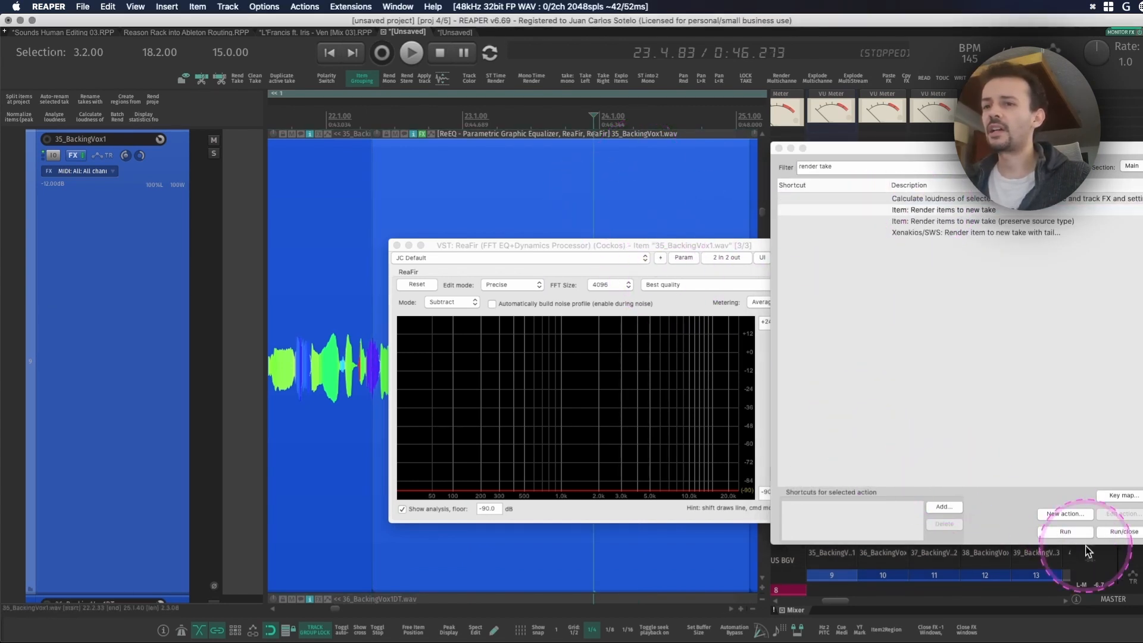
- Run 'Item: Render items to new take' to print the item's effects as 35_BackingVox1 render 001
{"action": "left_click", "coordinate": [1063, 531]}
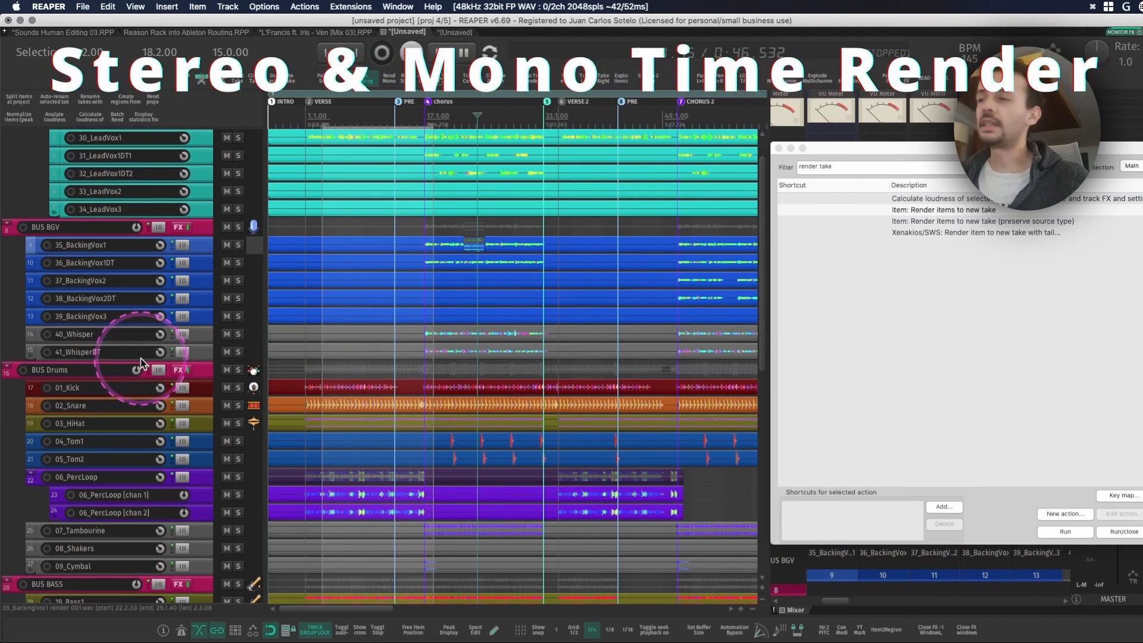
- Scroll the session to bring the BUS Drums tracks into view for a bar 1-13 selection
{"action": "scroll", "scroll_direction": "down", "scroll_amount": 3}
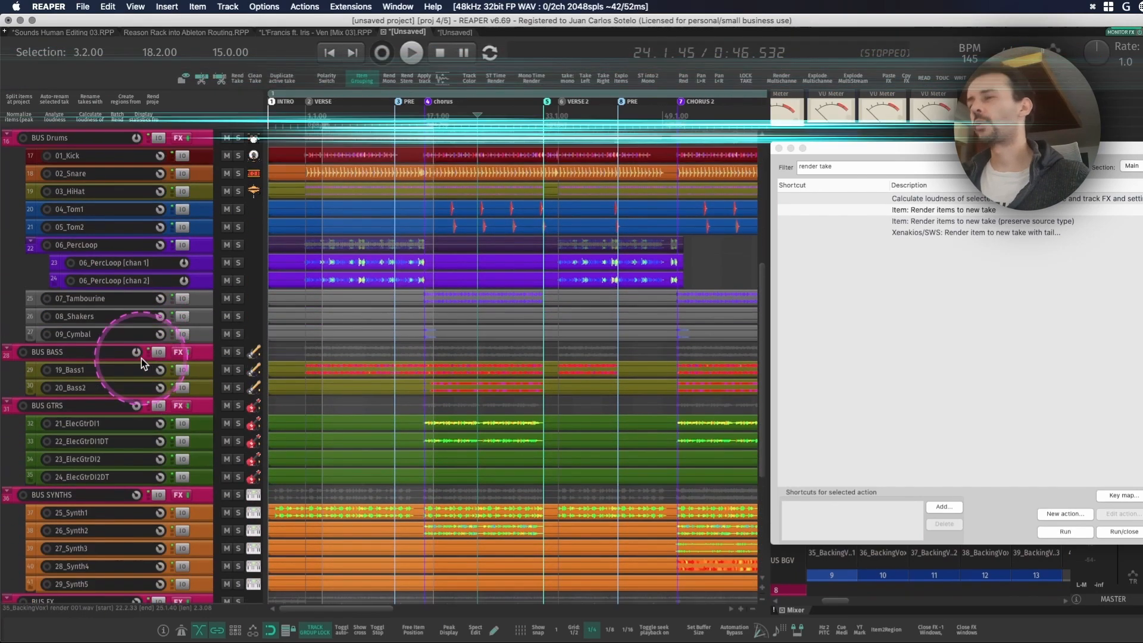
{"action": "scroll", "scroll_direction": "up", "scroll_amount": 3}
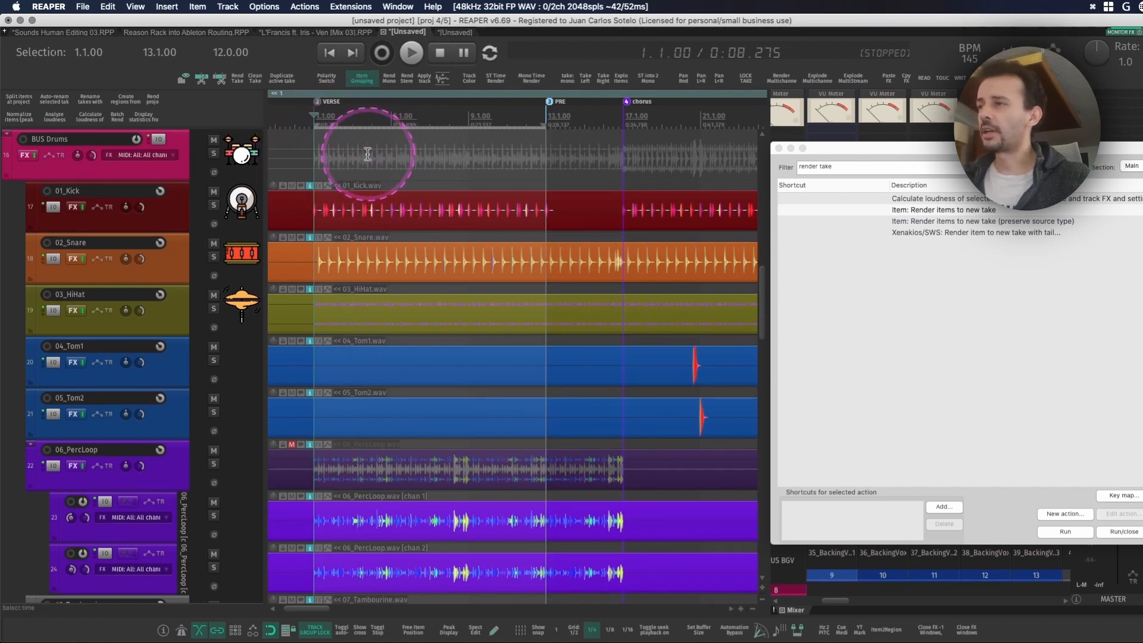
{"action": "mouse_move", "coordinate": [334, 158]}
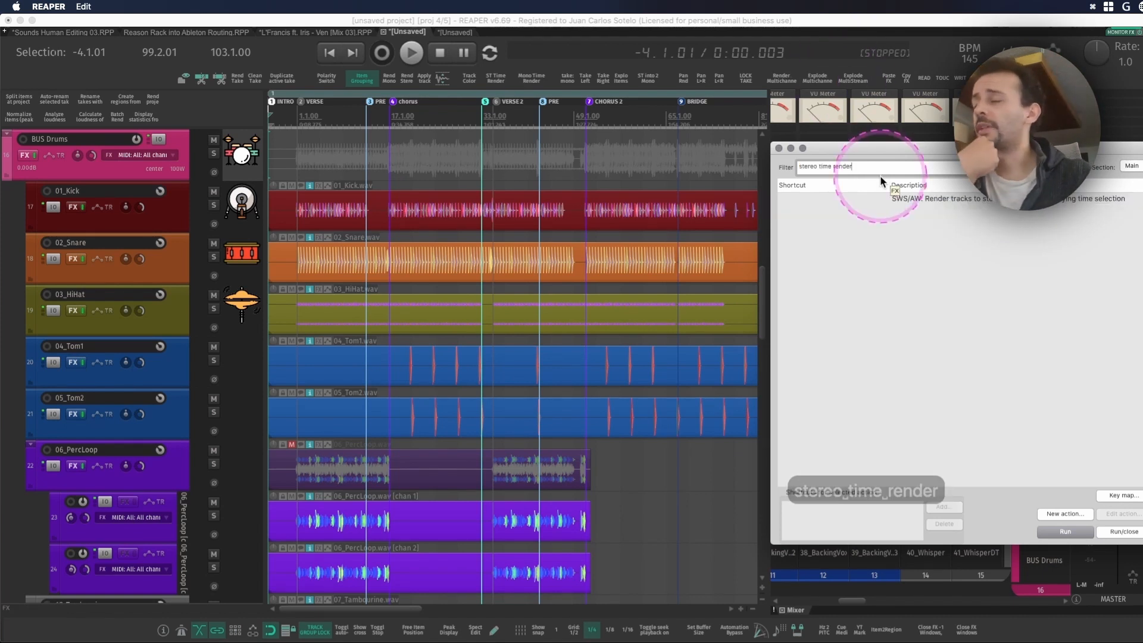
{"action": "mouse_move", "coordinate": [984, 207]}
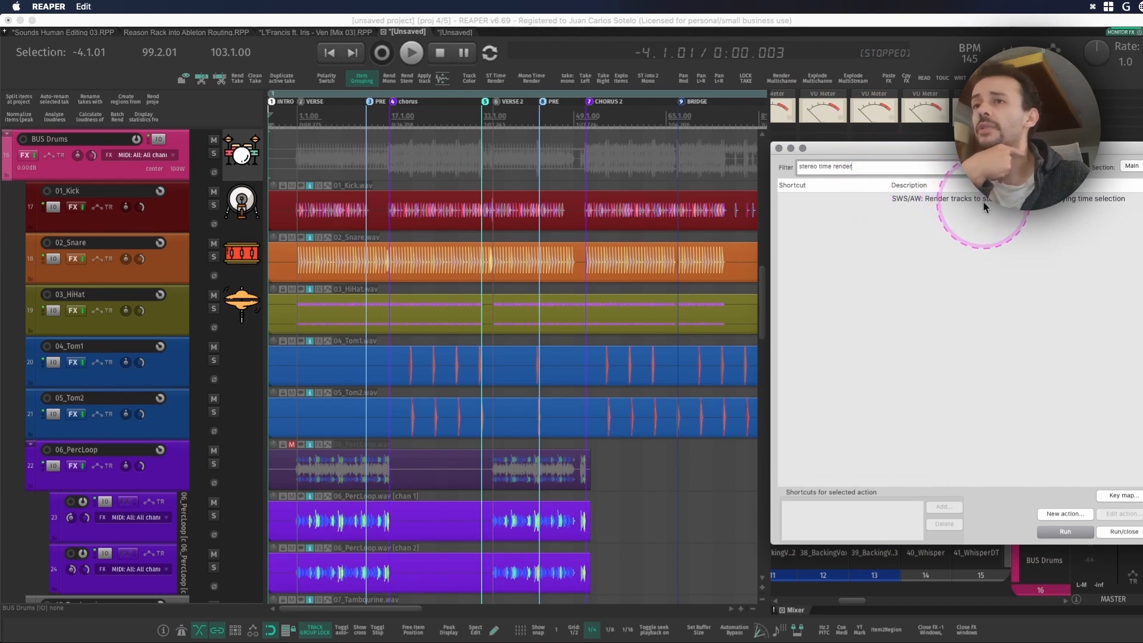
- Select the SWS/AW stereo and then mono stem render actions obeying the time selection
{"action": "left_click", "coordinate": [947, 199]}
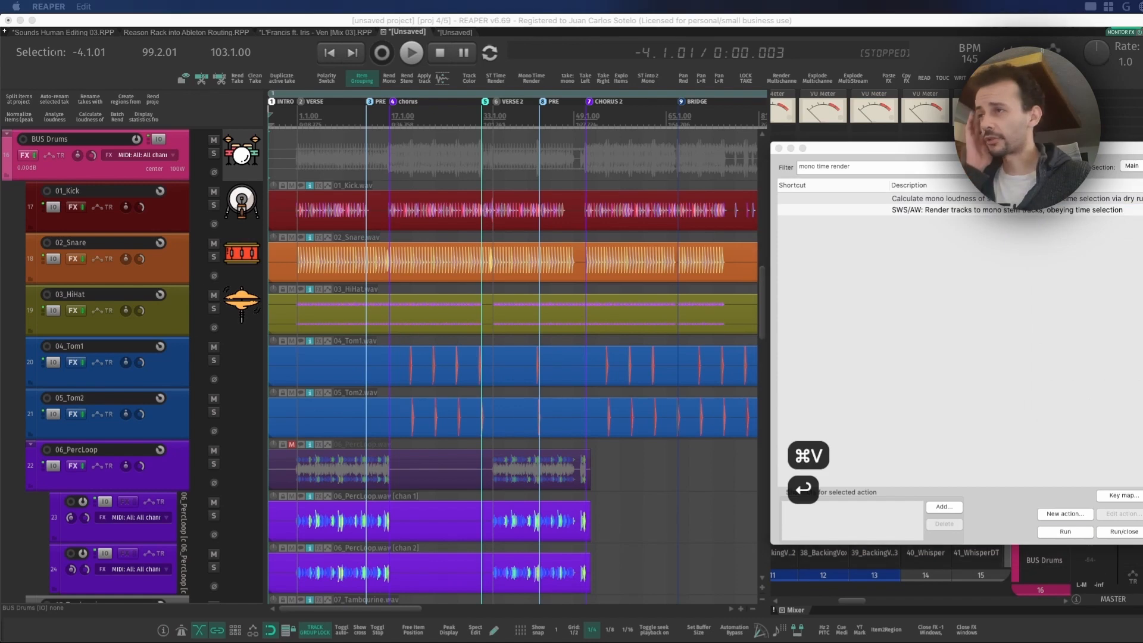
{"action": "left_click", "coordinate": [350, 226]}
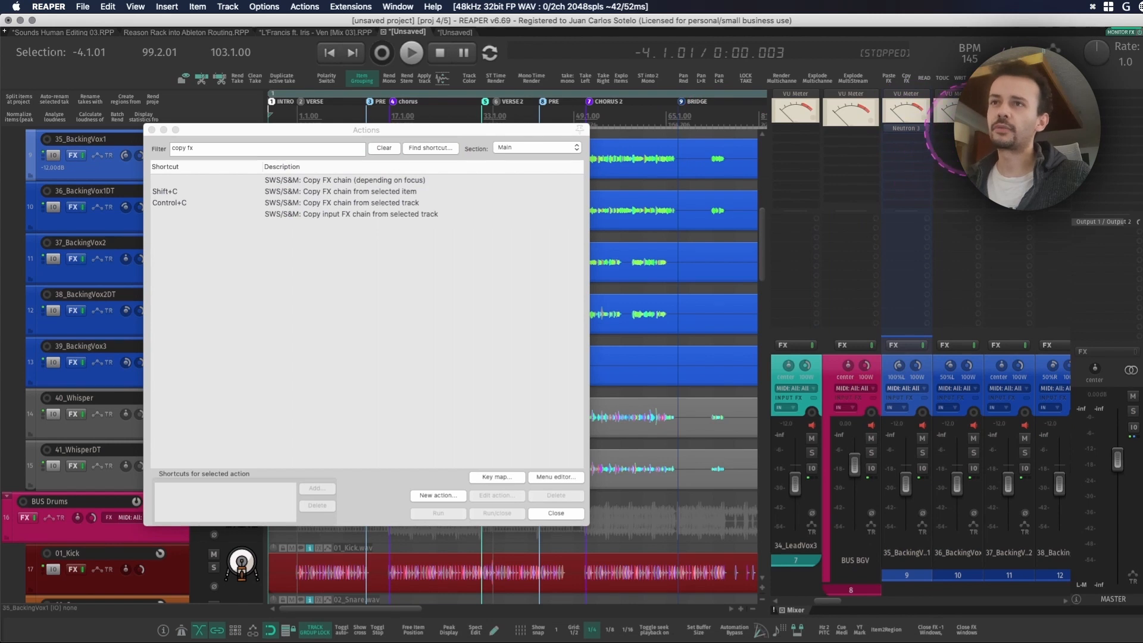
- Copy one backing vocal track's VU Meter and Neutron 3 chain and paste it onto the other BackingVox tracks
{"action": "key", "text": "cmd+z"}
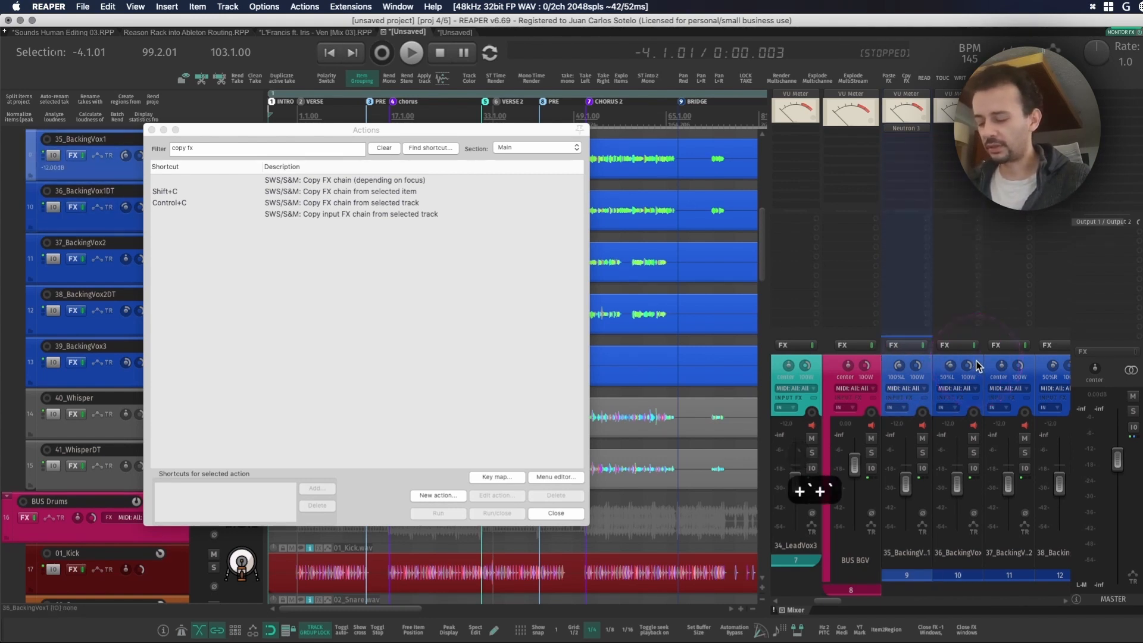
{"action": "key", "text": "ctrl+c"}
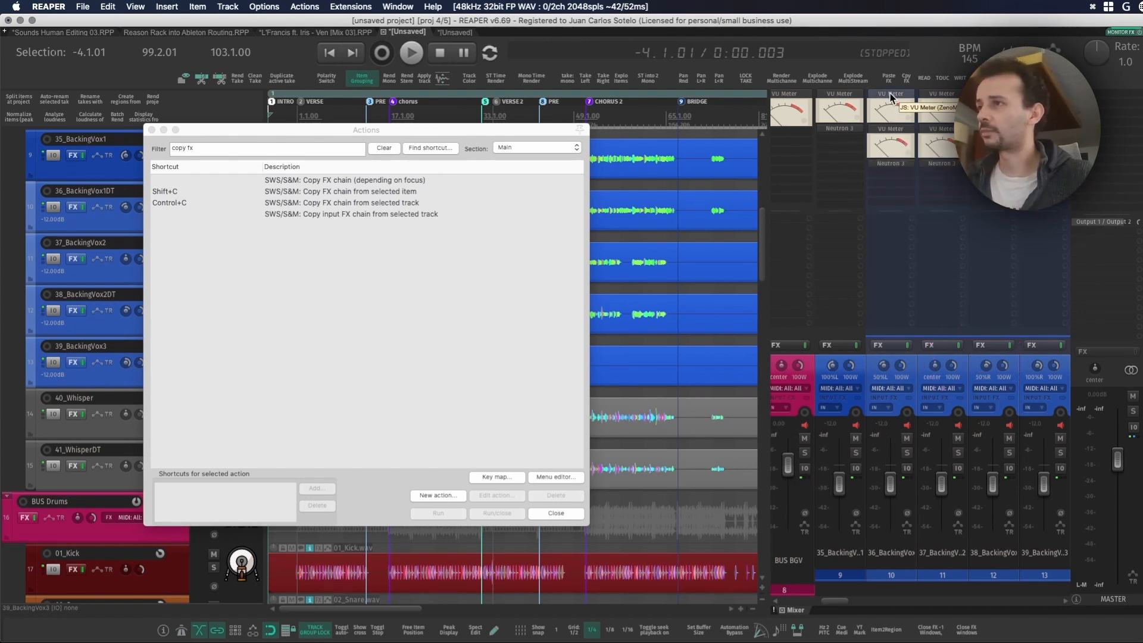
{"action": "left_click", "coordinate": [343, 203]}
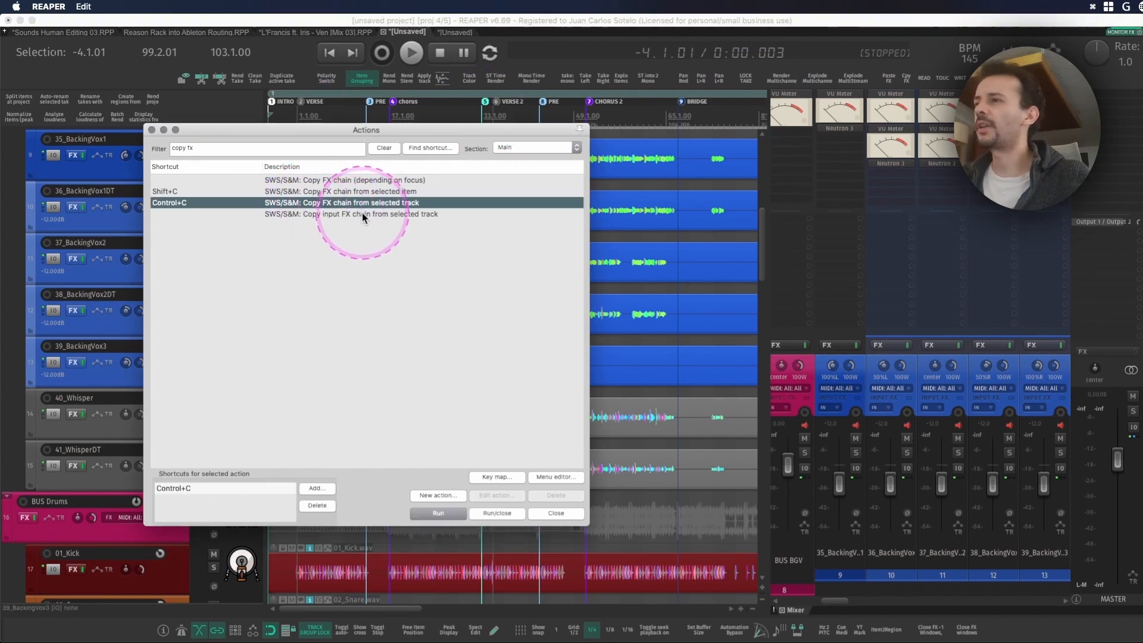
{"action": "left_click", "coordinate": [383, 147]}
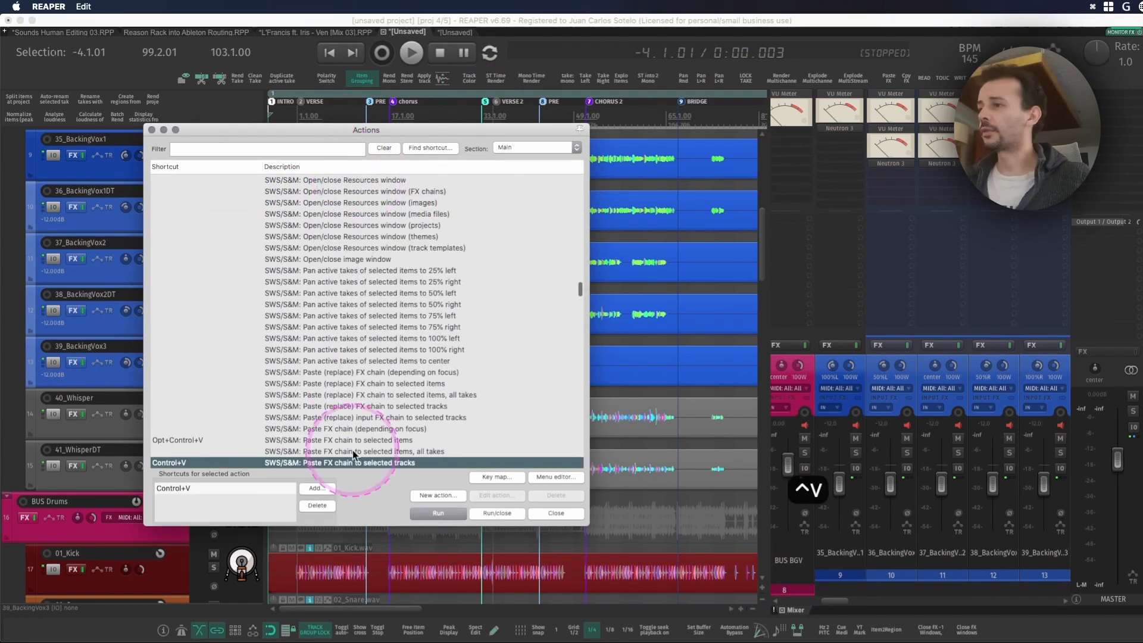
{"action": "mouse_move", "coordinate": [377, 470]}
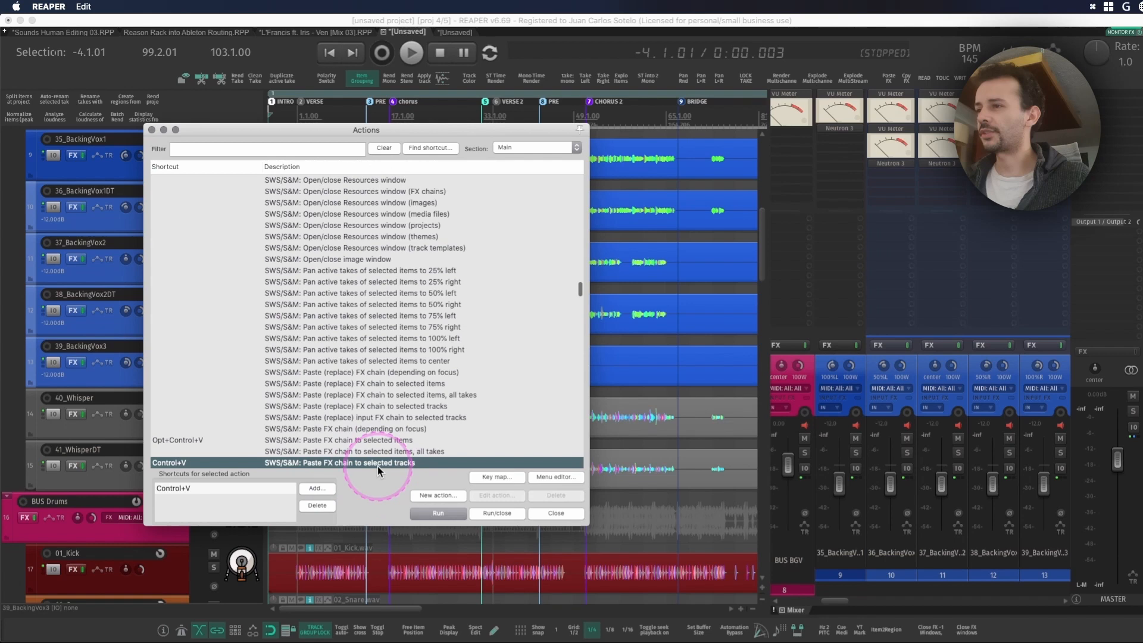
{"action": "left_click", "coordinate": [555, 513]}
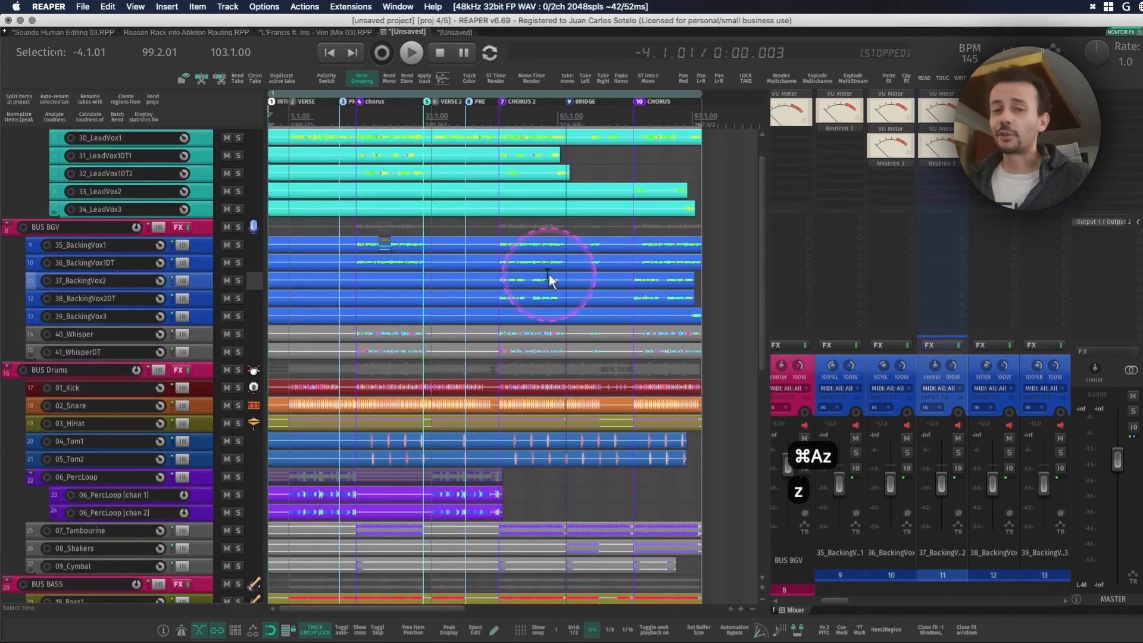